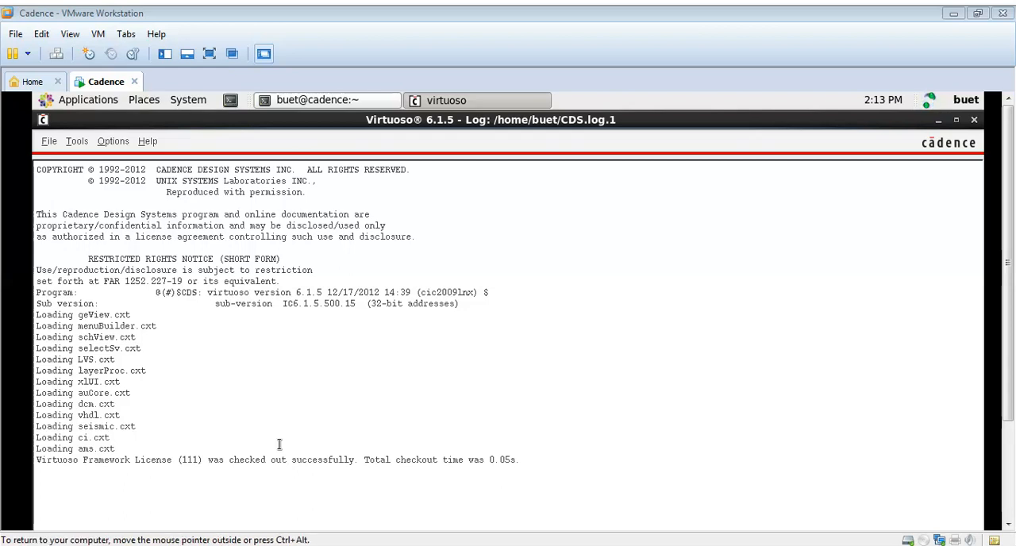
Create the memristor_kr library with 'Do not need process information' selected.
{"action": "left_click", "coordinate": [49, 140]}
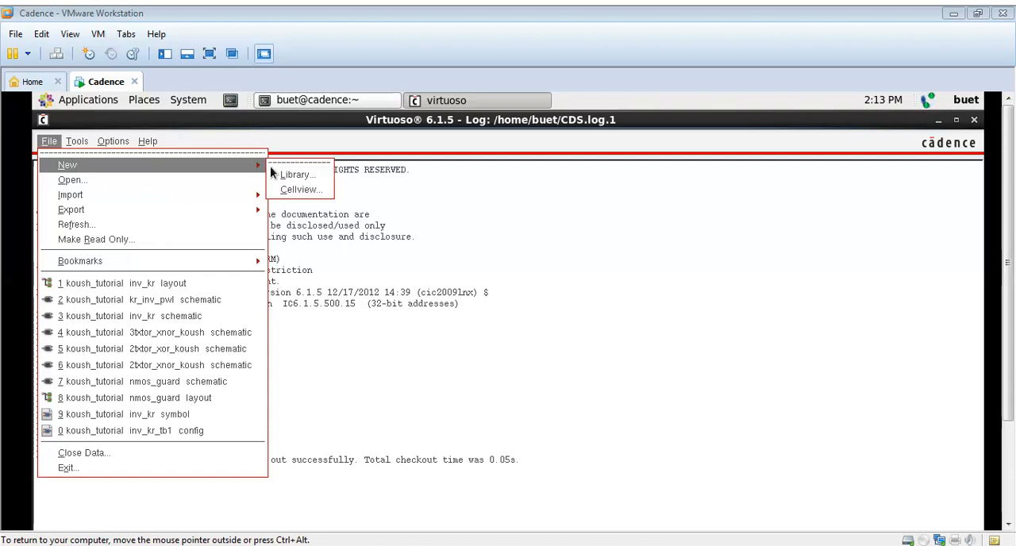
{"action": "left_click", "coordinate": [297, 173]}
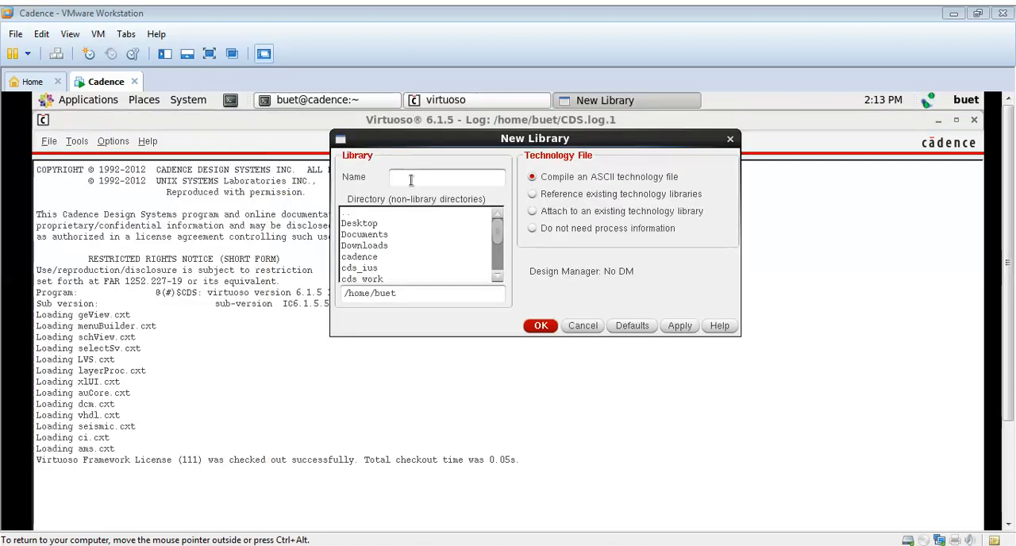
{"action": "type", "text": "memristor"}
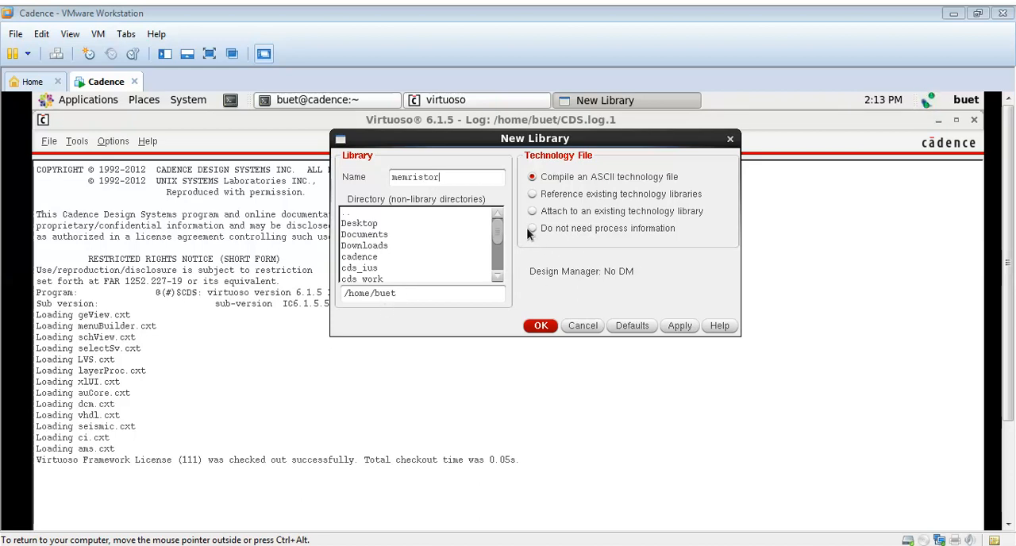
{"action": "left_click", "coordinate": [532, 228]}
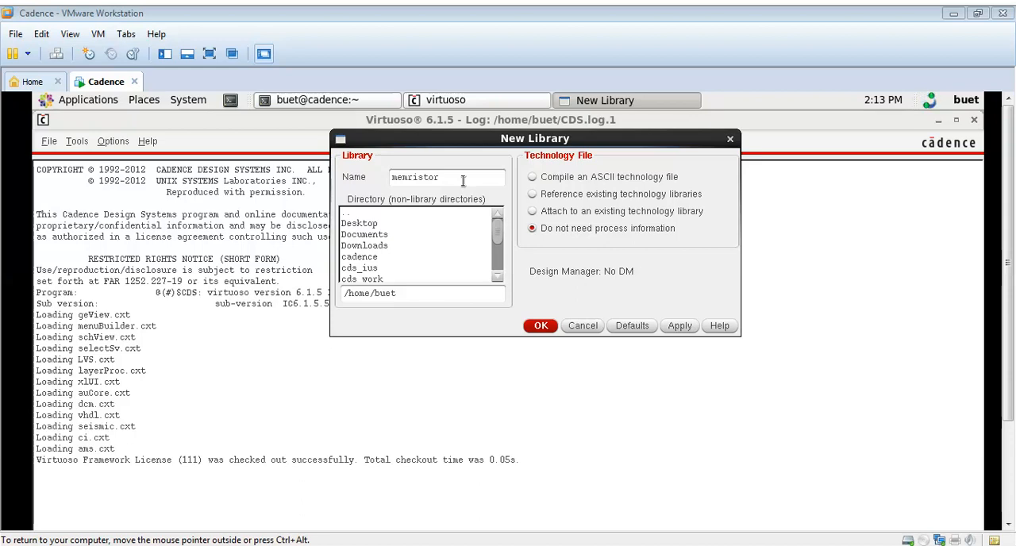
{"action": "type", "text": "_kou"}
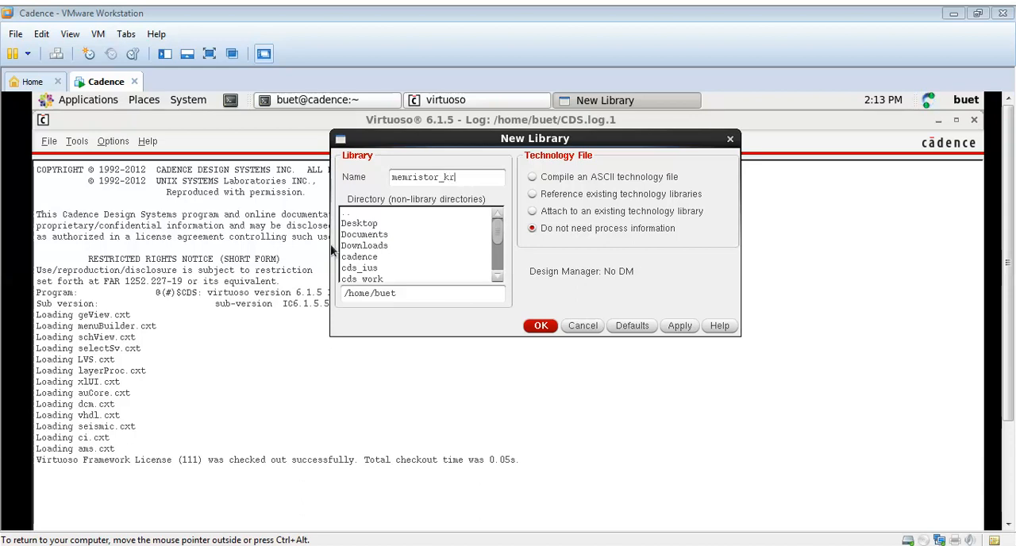
{"action": "left_click", "coordinate": [541, 325]}
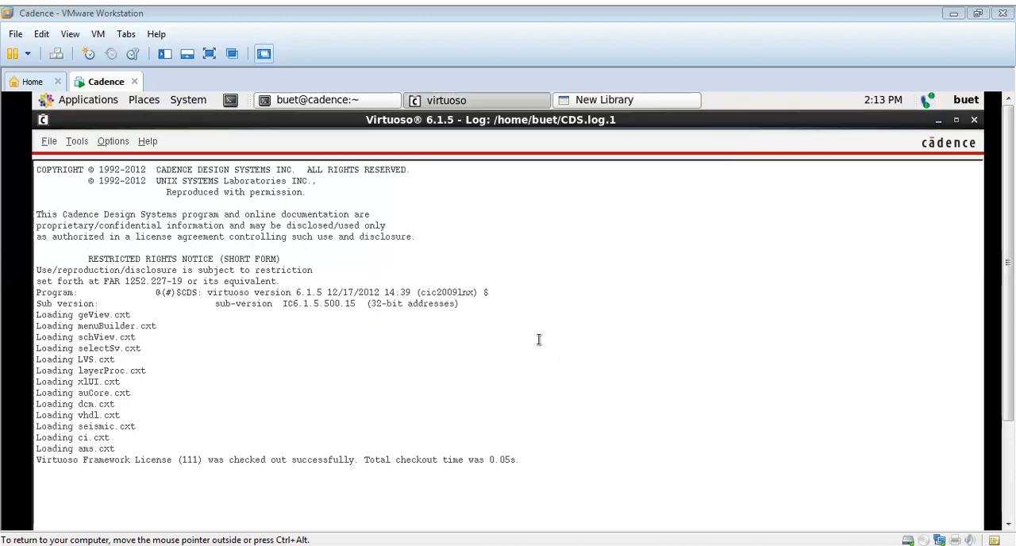
{"action": "mouse_move", "coordinate": [626, 99]}
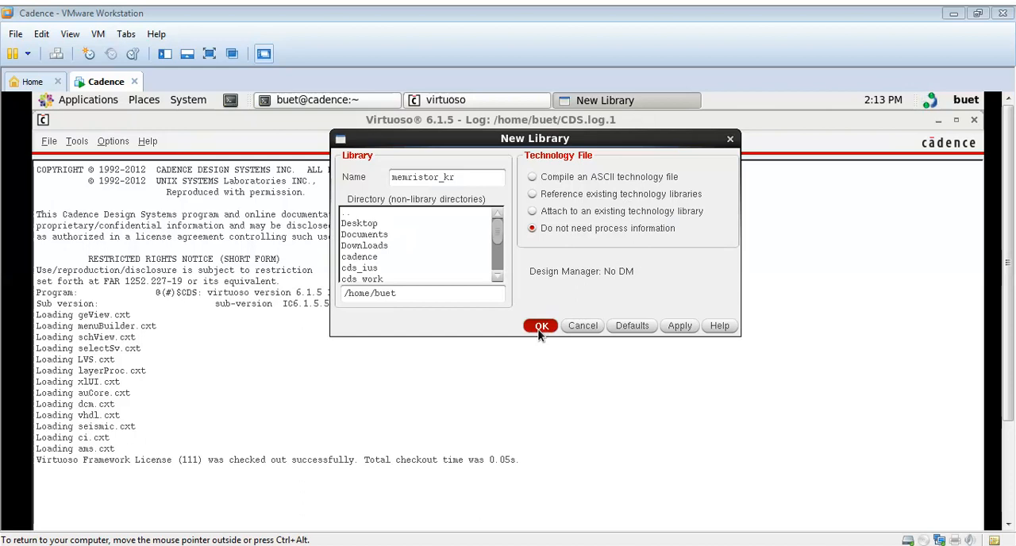
{"action": "left_click", "coordinate": [540, 325]}
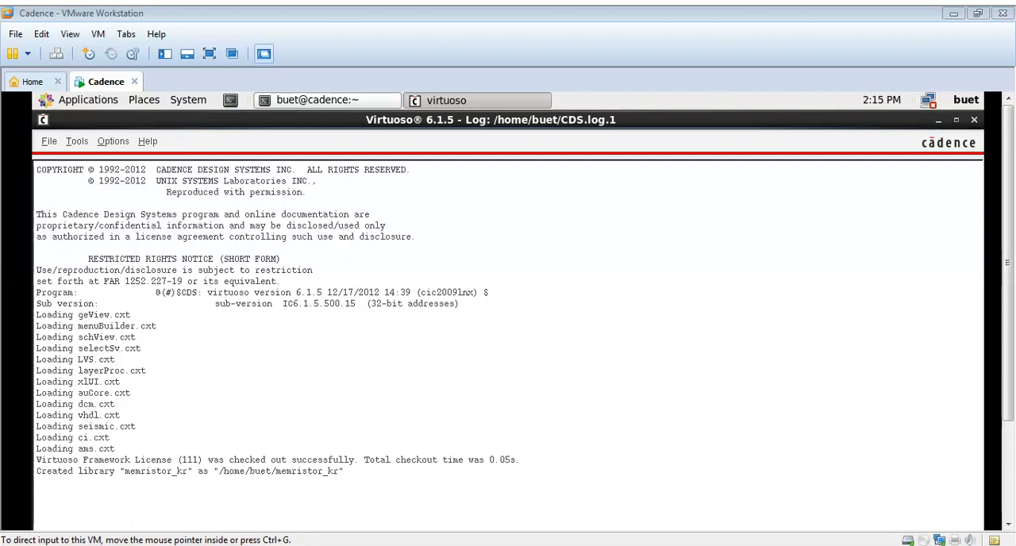
Set up new cell vtam in memristor_kr with type VerilogA and view name schematic.
{"action": "left_click", "coordinate": [48, 140]}
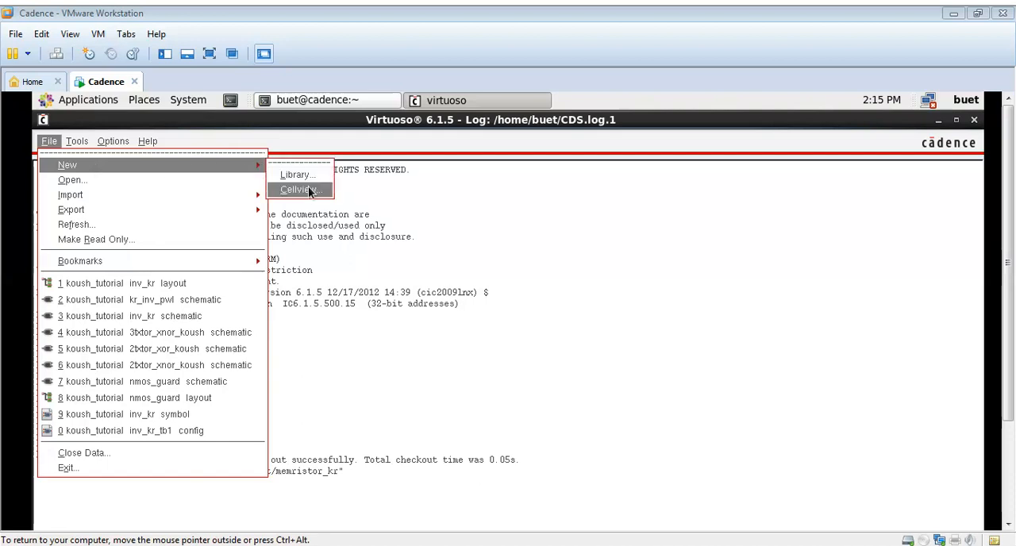
{"action": "left_click", "coordinate": [297, 189]}
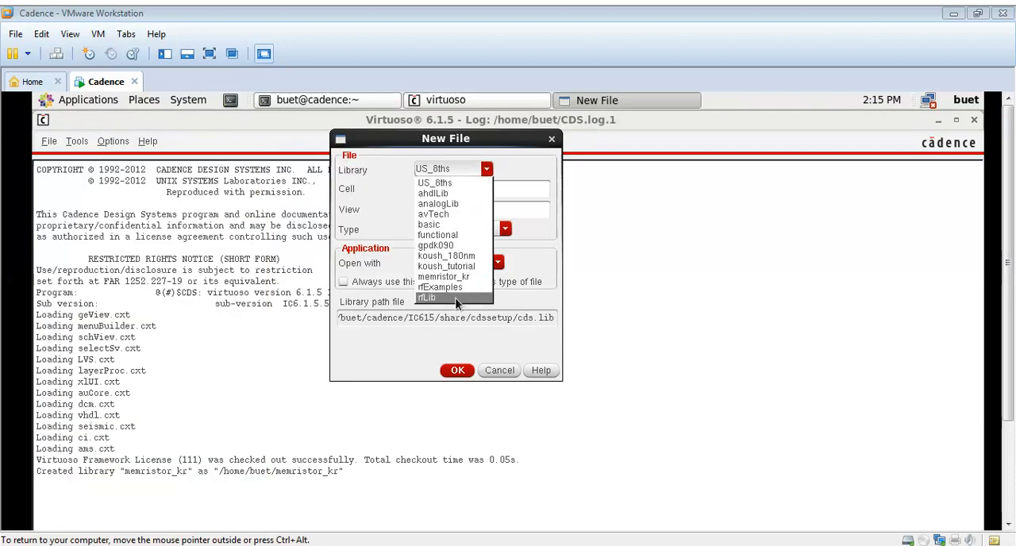
{"action": "left_click", "coordinate": [444, 276]}
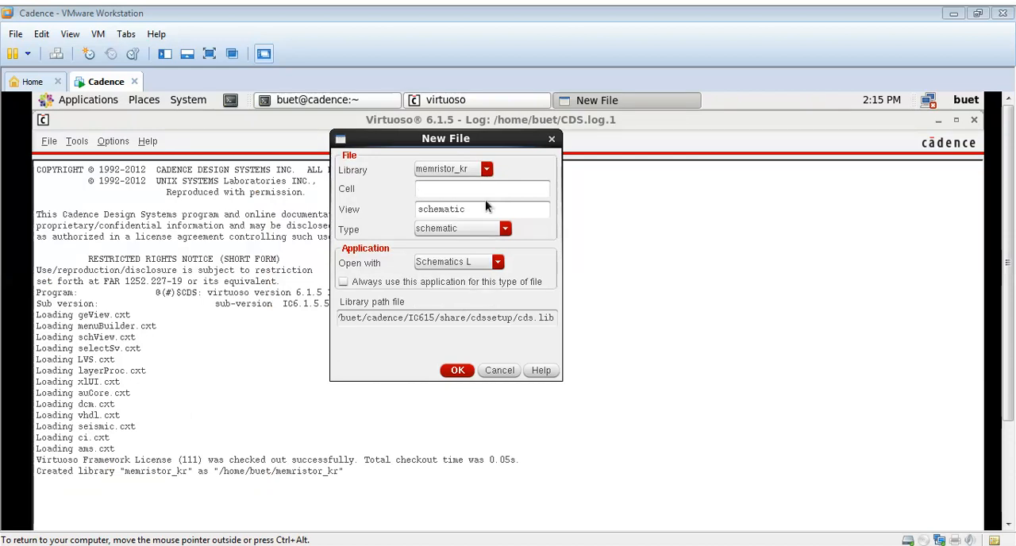
{"action": "type", "text": "vtam"}
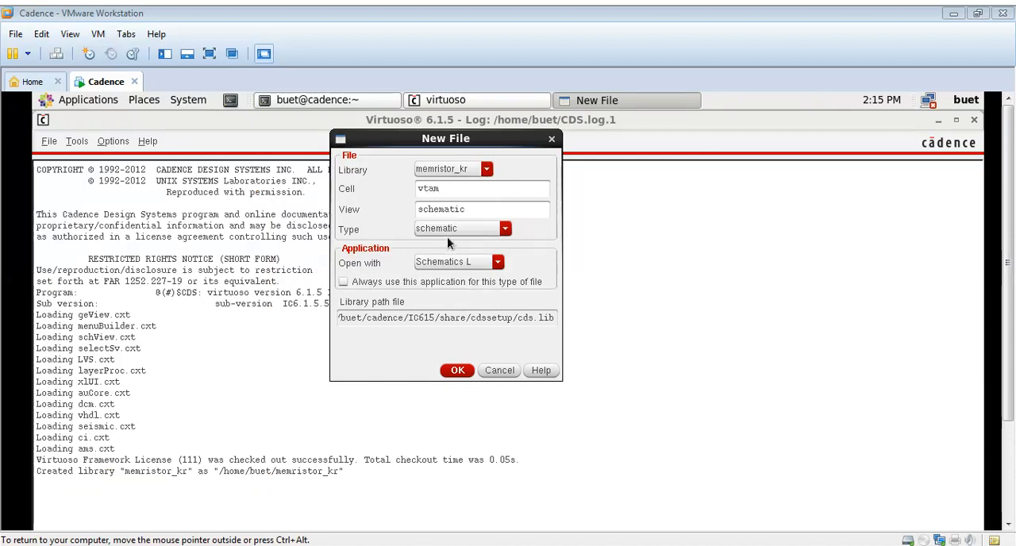
{"action": "left_click", "coordinate": [505, 229]}
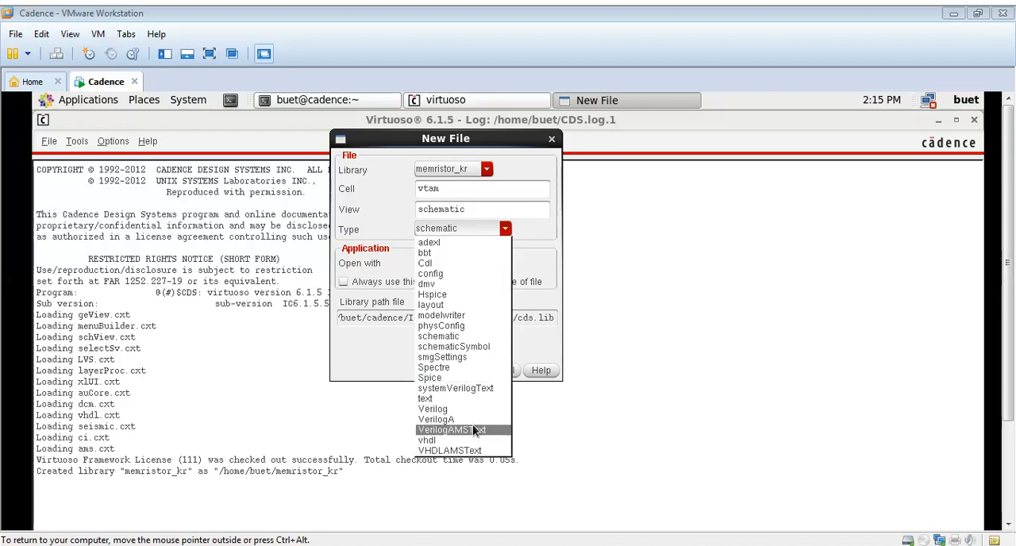
{"action": "left_click", "coordinate": [436, 419]}
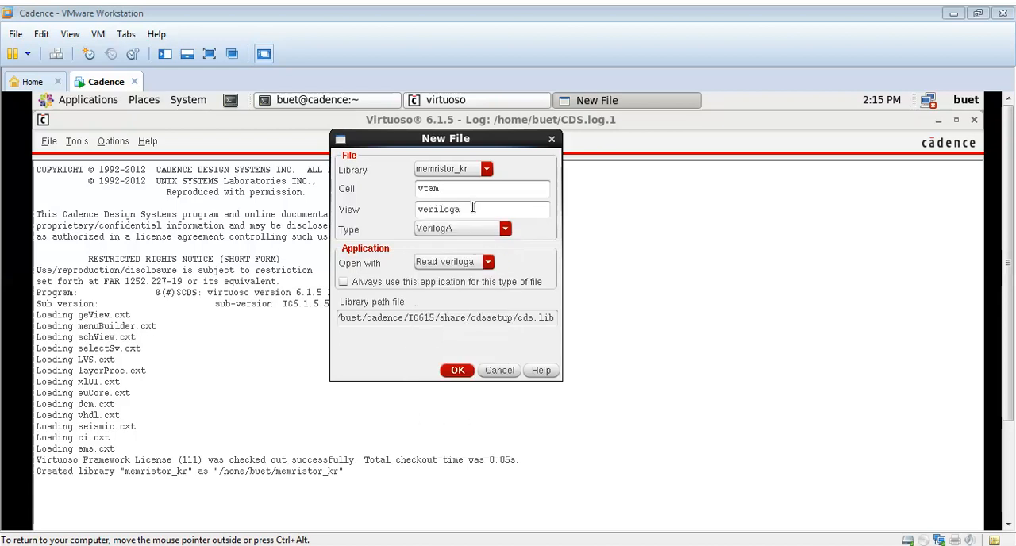
{"action": "type", "text": "s"}
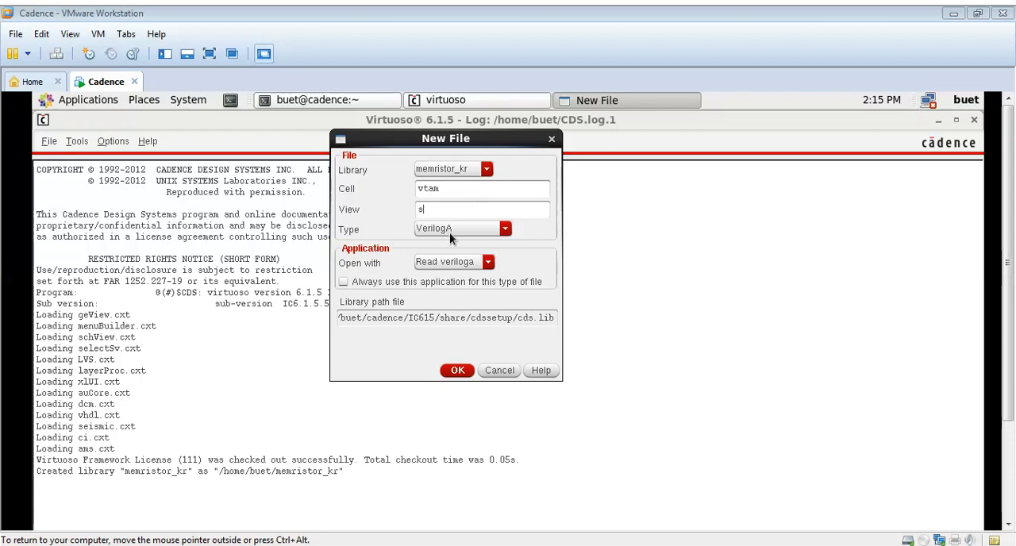
{"action": "type", "text": "chematic"}
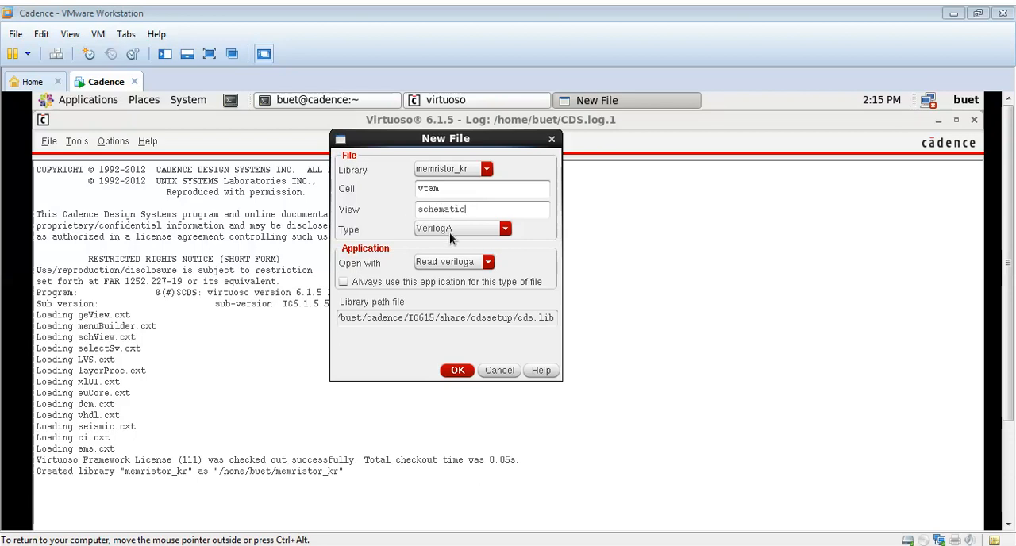
{"action": "mouse_move", "coordinate": [456, 388]}
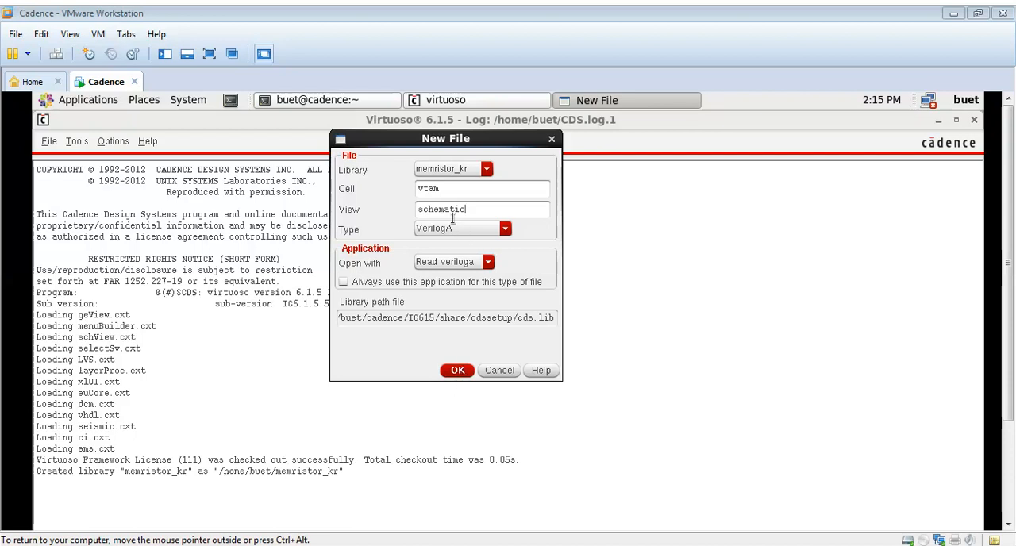
Confirm the vtam cell and open its veriloga.va Memristor template in the editor.
{"action": "left_click", "coordinate": [457, 370]}
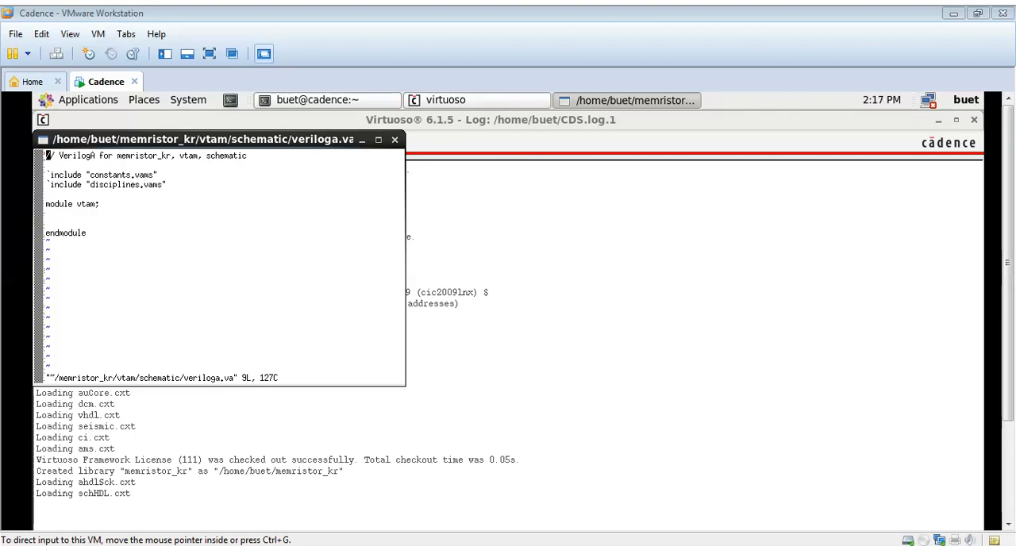
{"action": "mouse_move", "coordinate": [312, 389]}
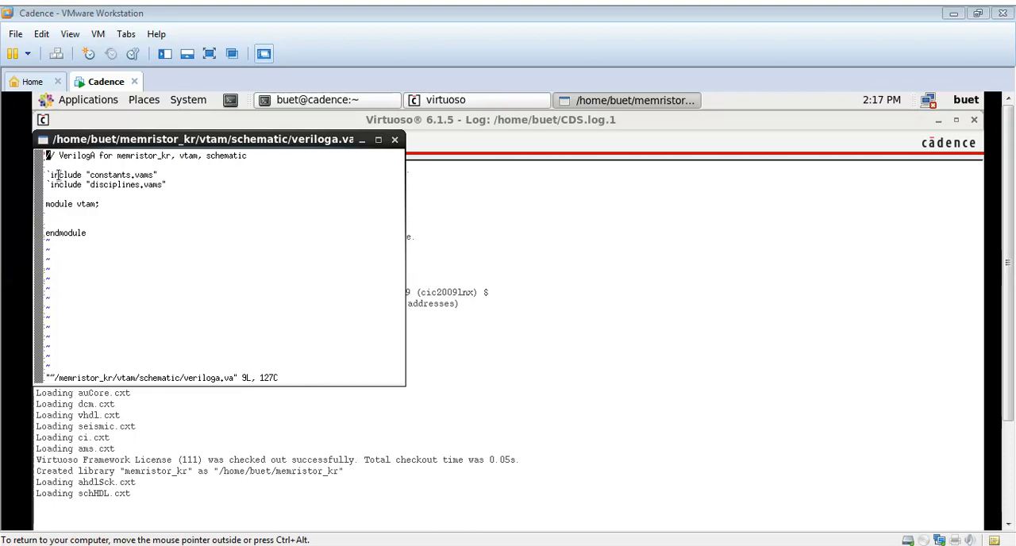
{"action": "left_click_drag", "start_coordinate": [50, 174], "coordinate": [93, 233]}
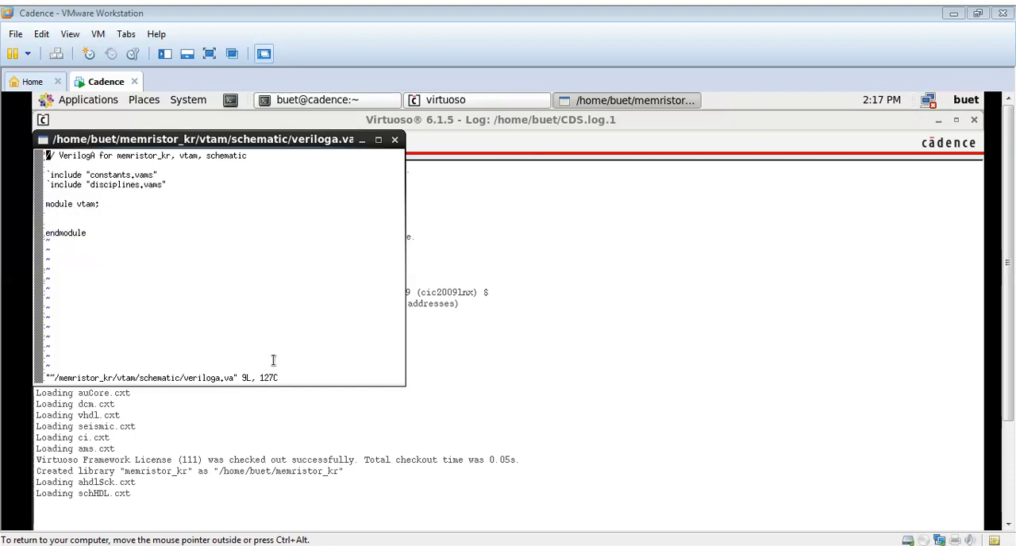
{"action": "left_click", "coordinate": [378, 139]}
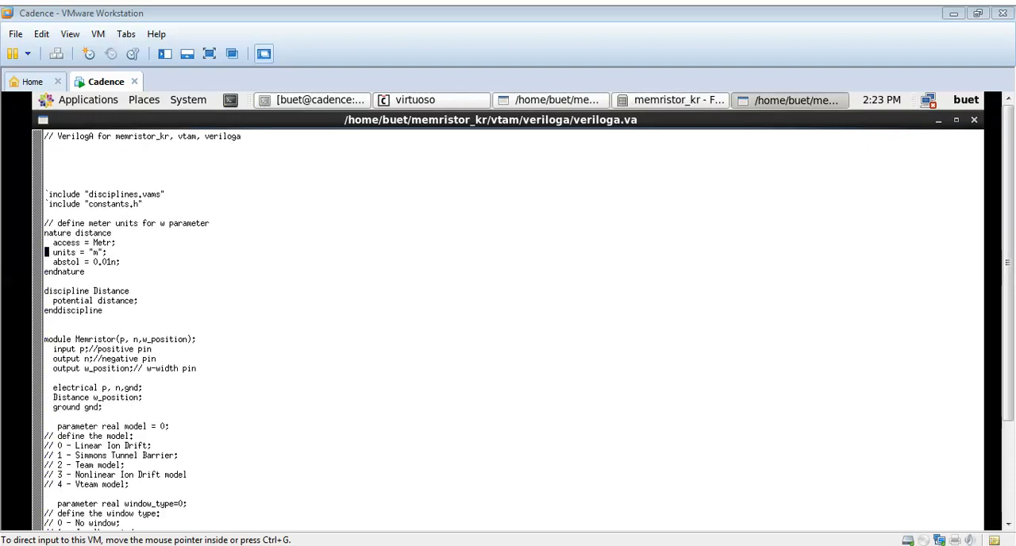
{"action": "mouse_move", "coordinate": [246, 290]}
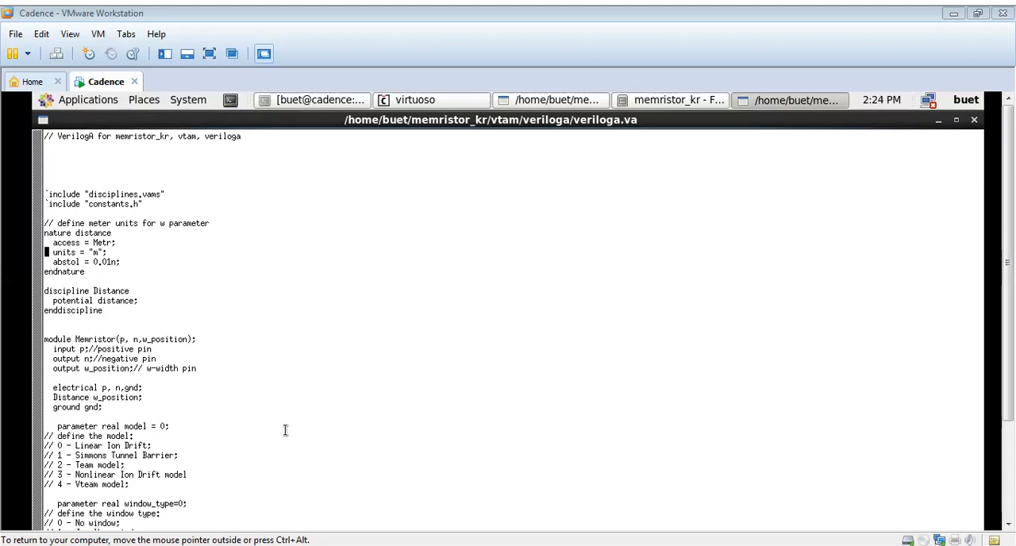
{"action": "mouse_move", "coordinate": [1008, 429]}
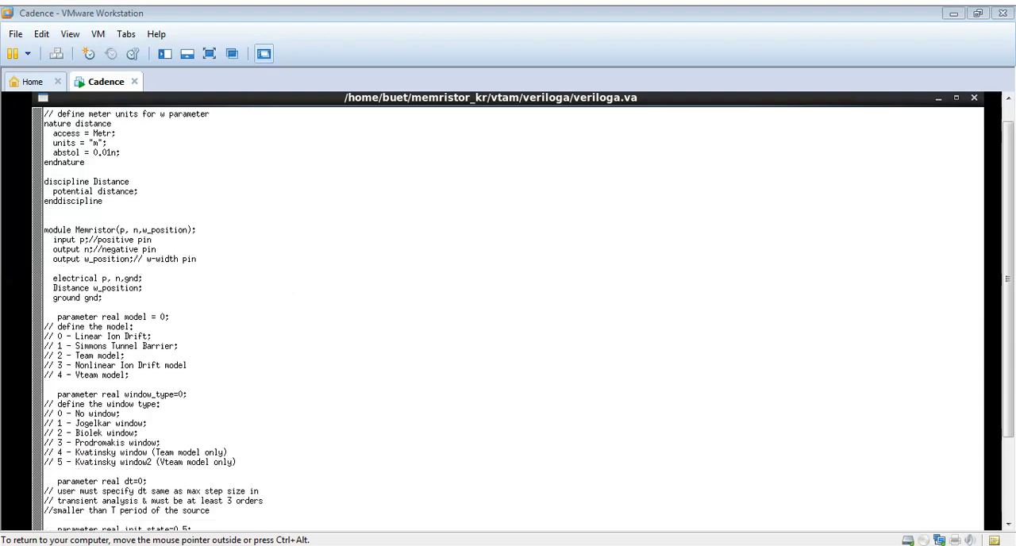
Scroll down through the vtam Memristor code's parameters and window functions.
{"action": "scroll", "scroll_direction": "down", "scroll_amount": 3}
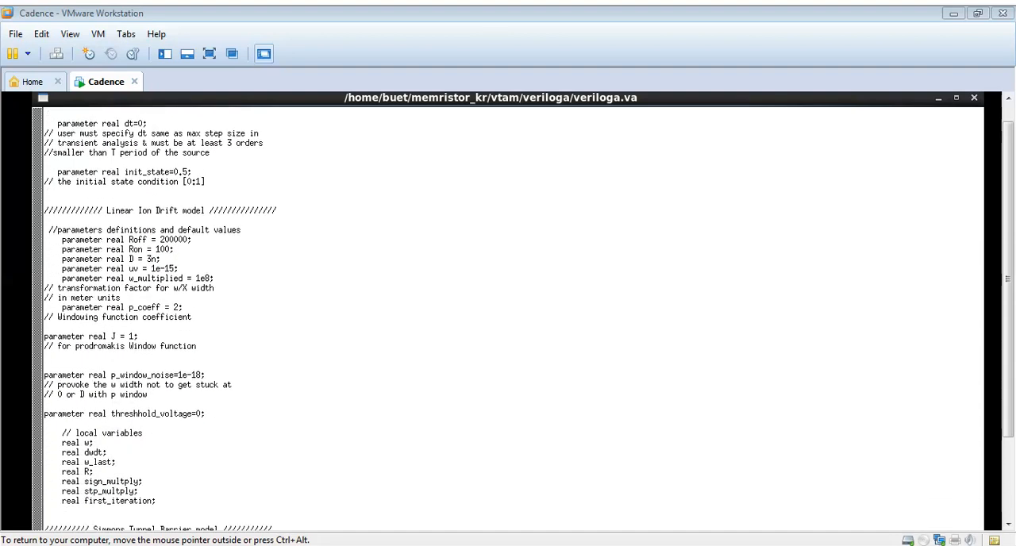
{"action": "scroll", "scroll_direction": "down", "scroll_amount": 3}
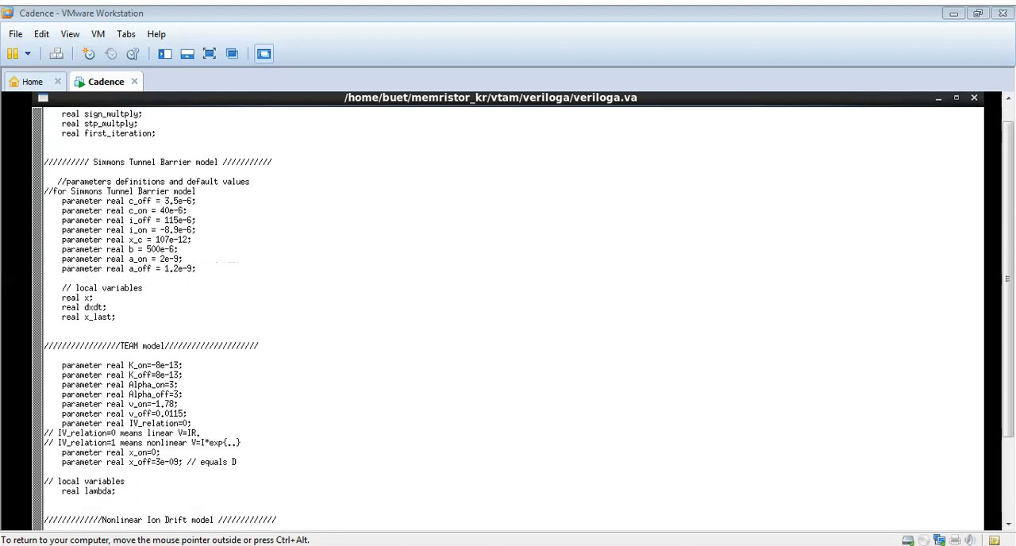
{"action": "scroll", "scroll_direction": "down", "scroll_amount": 3}
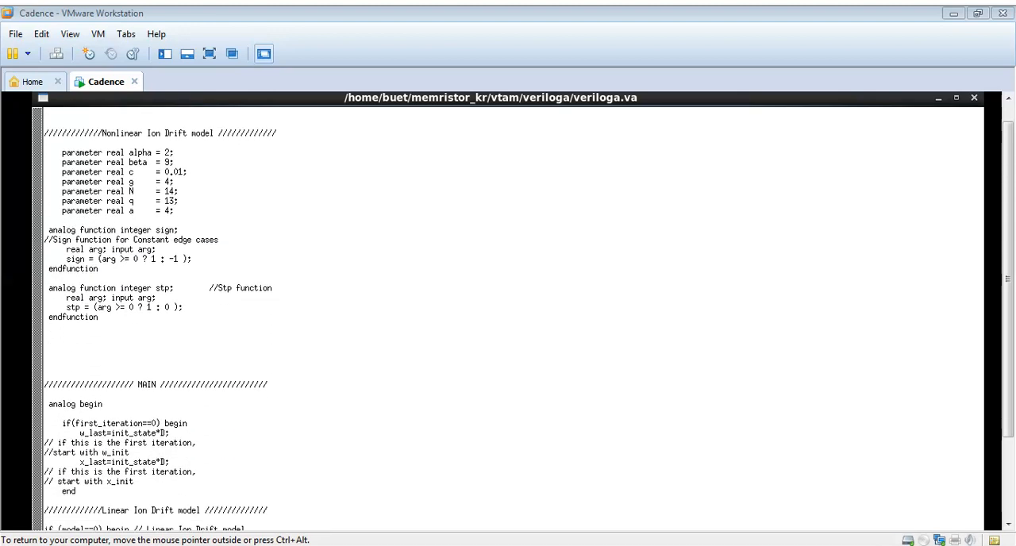
{"action": "scroll", "scroll_direction": "down", "scroll_amount": 3}
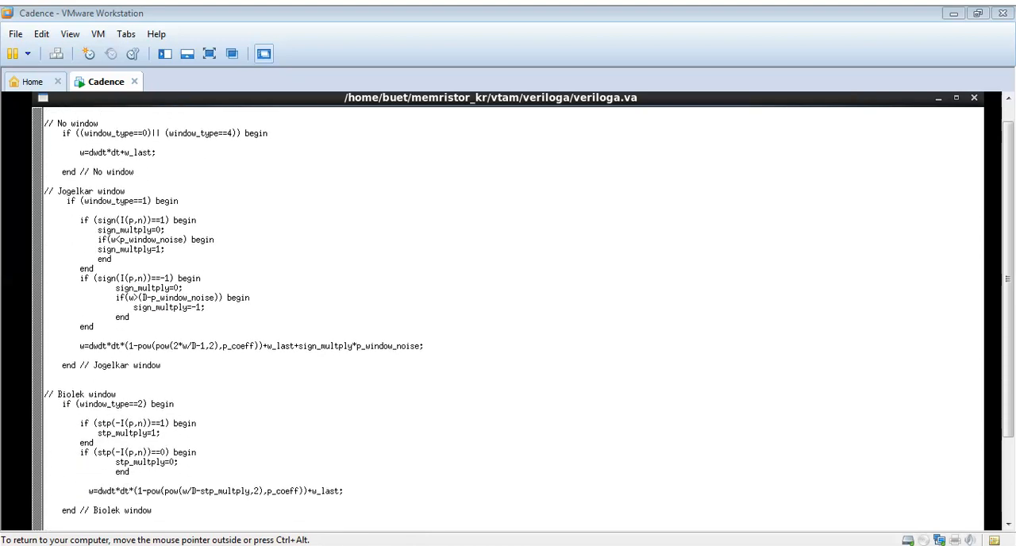
{"action": "scroll", "scroll_direction": "down", "scroll_amount": 3}
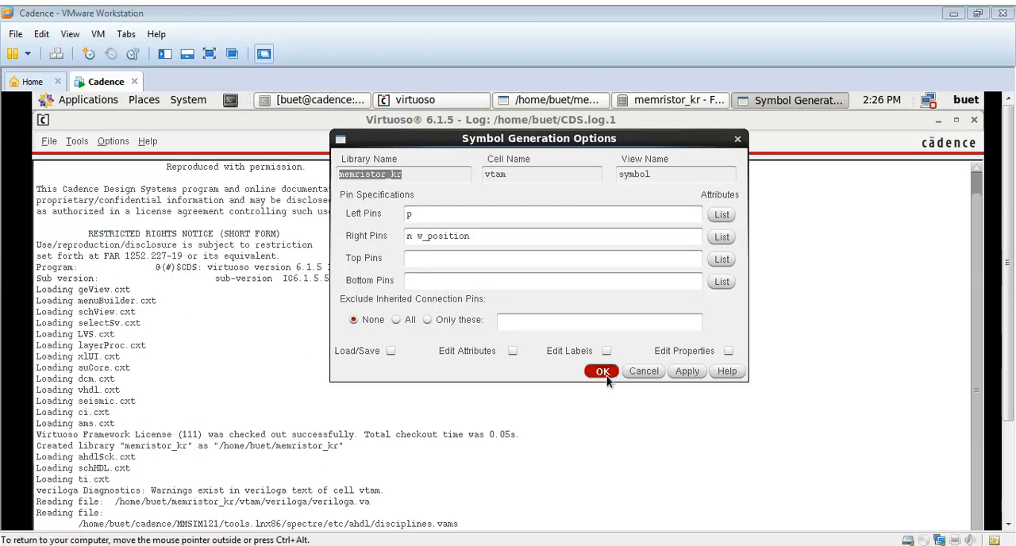
Confirm generating the vtam symbol with pins p, n and w_position.
{"action": "left_click", "coordinate": [602, 371]}
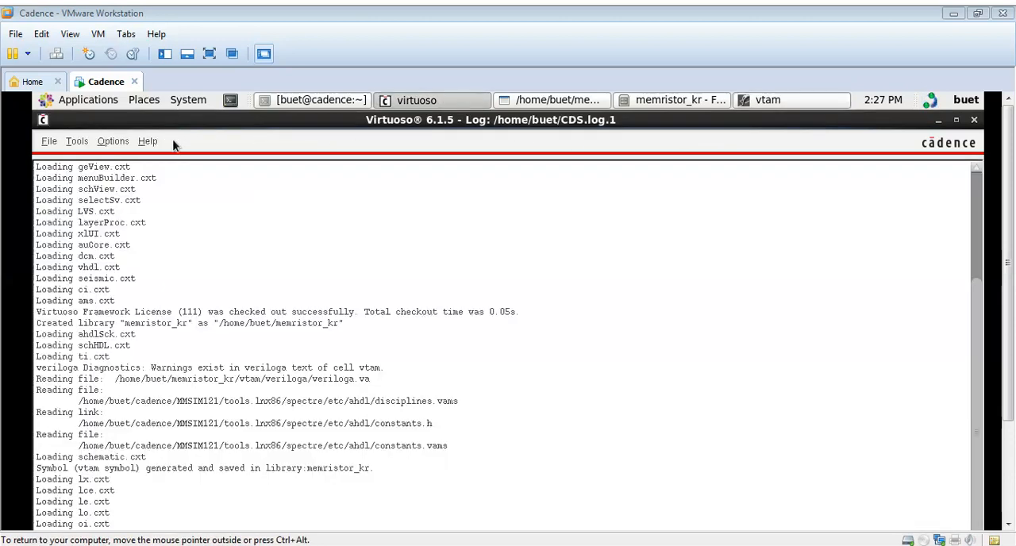
Create cellview kr of type schematic, opened with Schematics XL, in memristor_kr.
{"action": "left_click", "coordinate": [48, 142]}
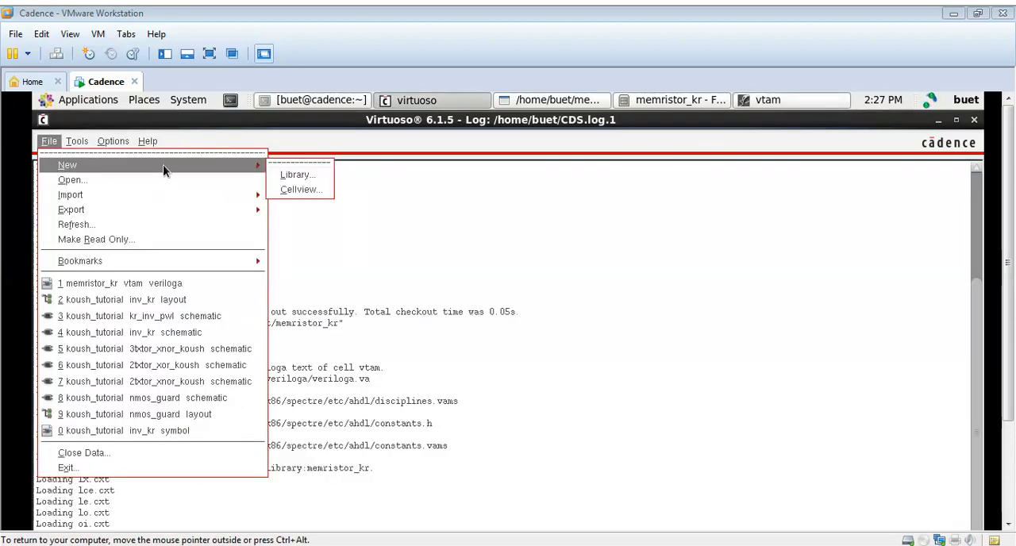
{"action": "left_click", "coordinate": [302, 189]}
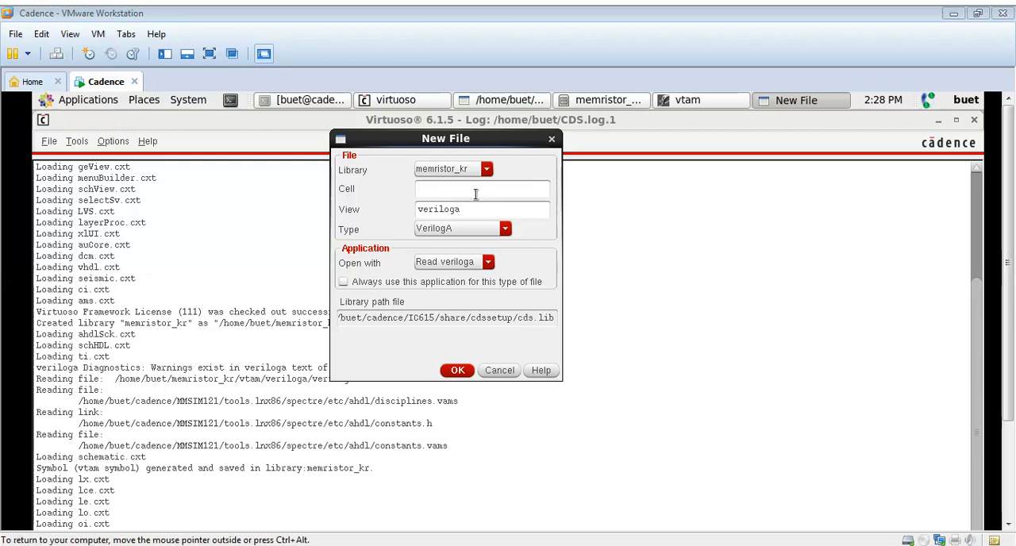
{"action": "type", "text": "kr"}
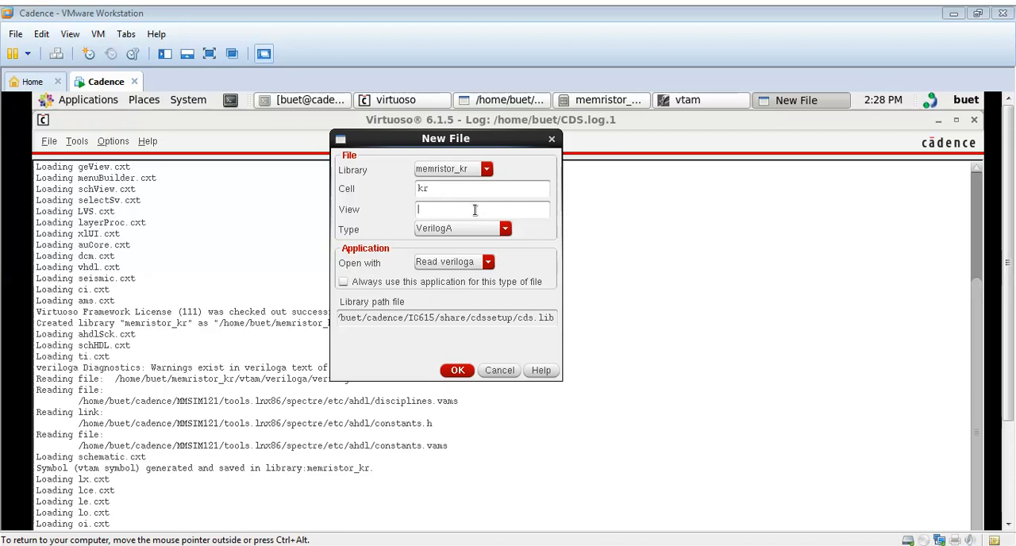
{"action": "left_click", "coordinate": [505, 229]}
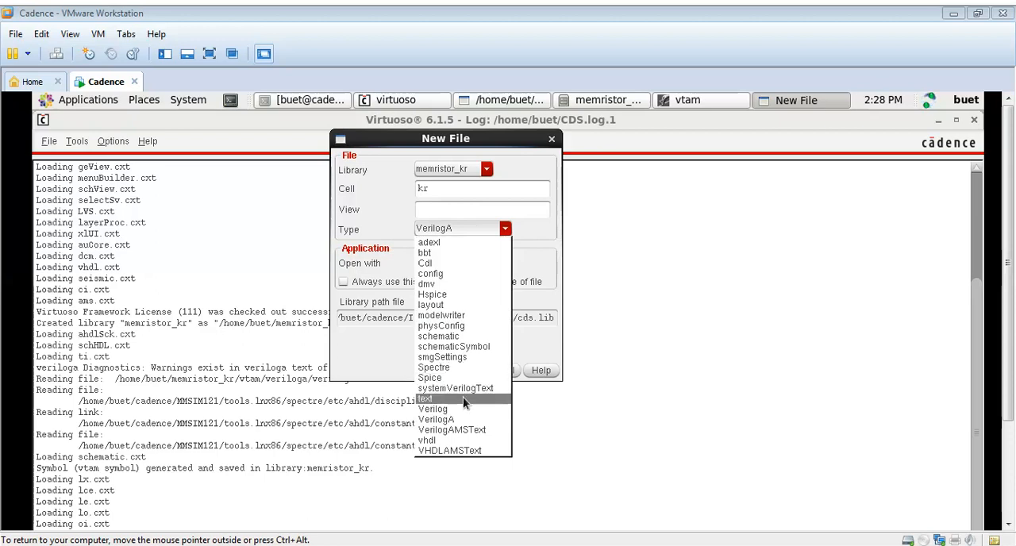
{"action": "mouse_move", "coordinate": [436, 420]}
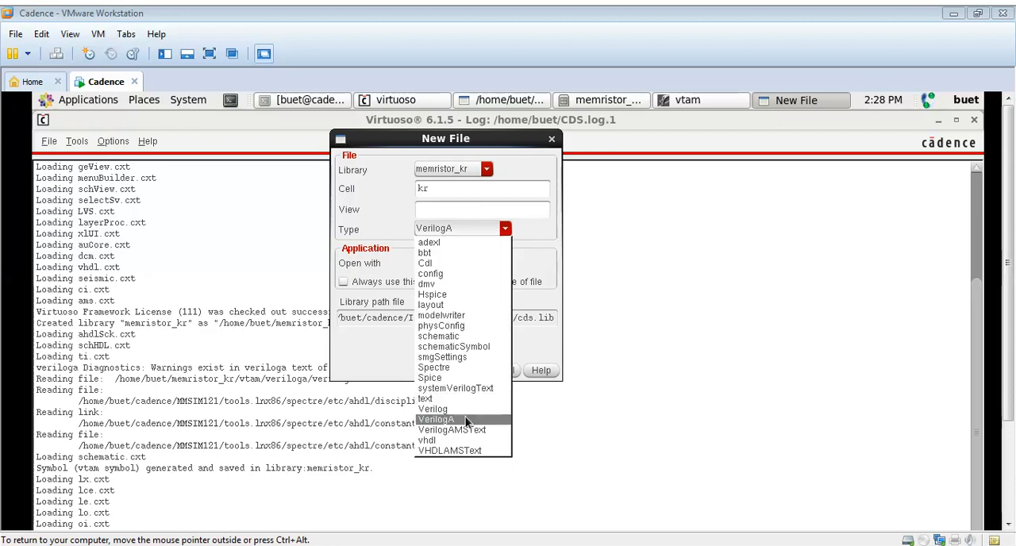
{"action": "left_click", "coordinate": [439, 336]}
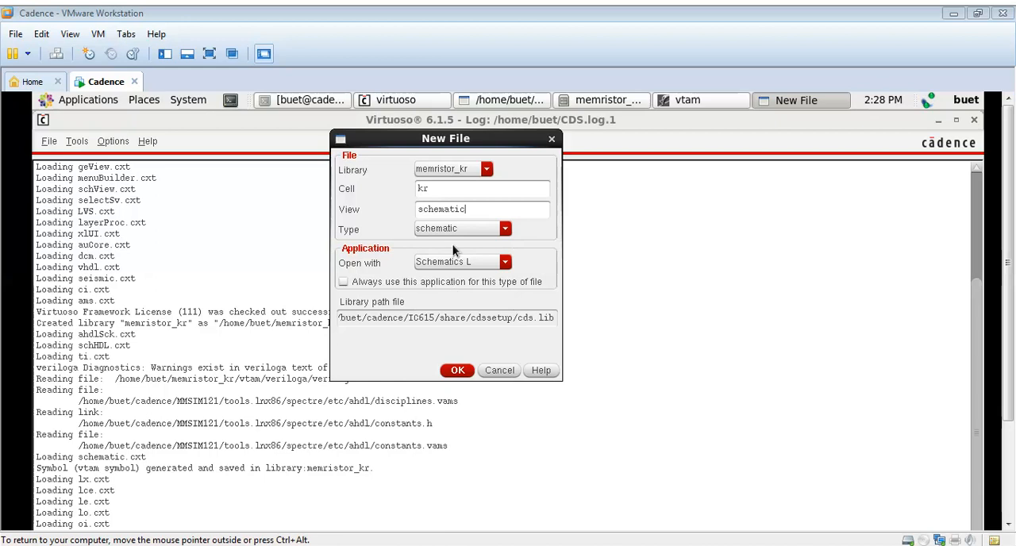
{"action": "mouse_move", "coordinate": [368, 272]}
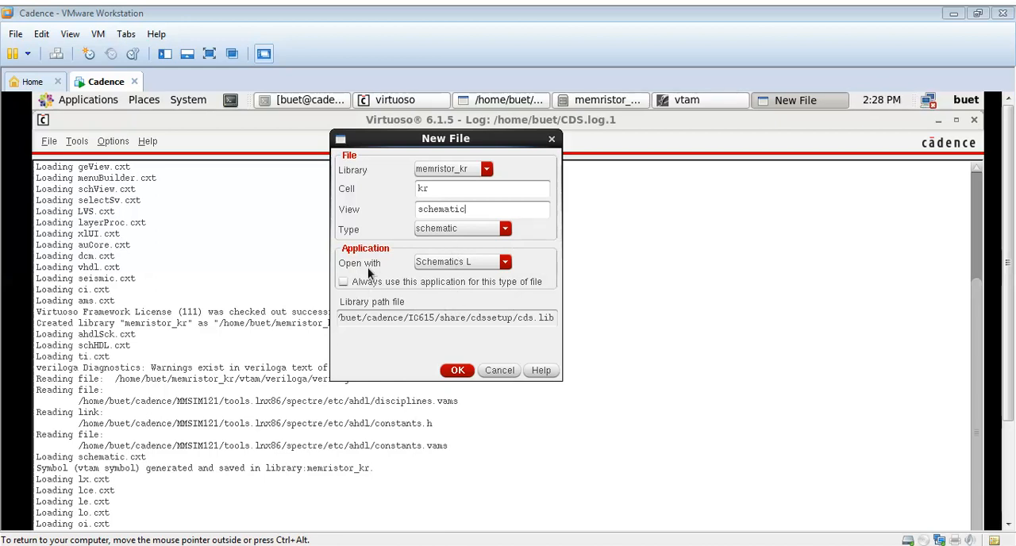
{"action": "left_click", "coordinate": [505, 261]}
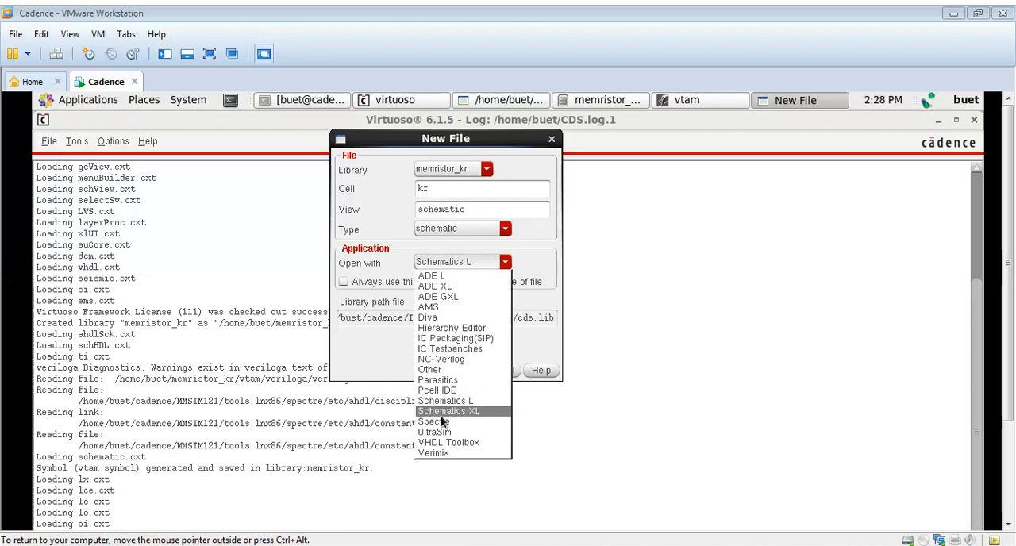
{"action": "left_click", "coordinate": [445, 411]}
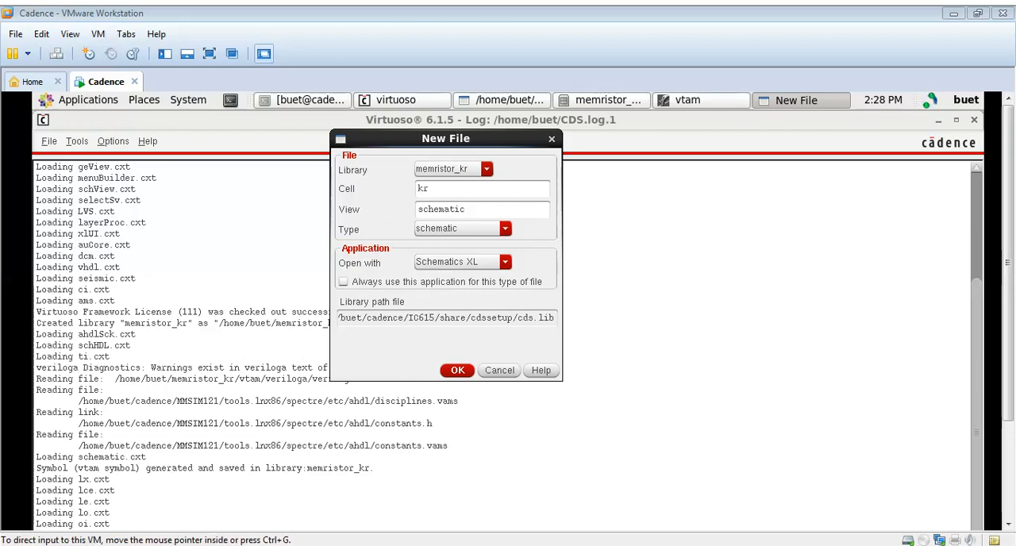
{"action": "left_click", "coordinate": [482, 209]}
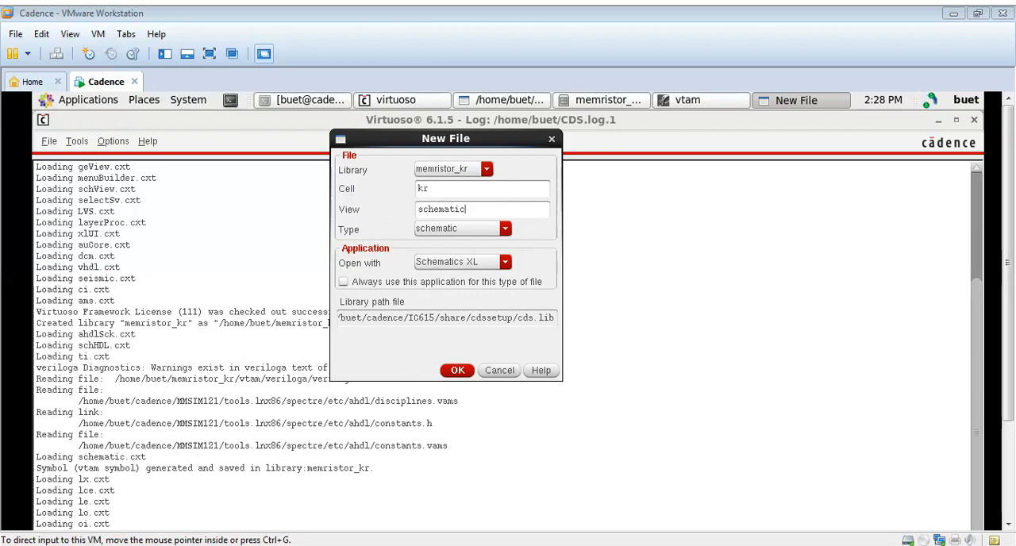
{"action": "mouse_move", "coordinate": [436, 374]}
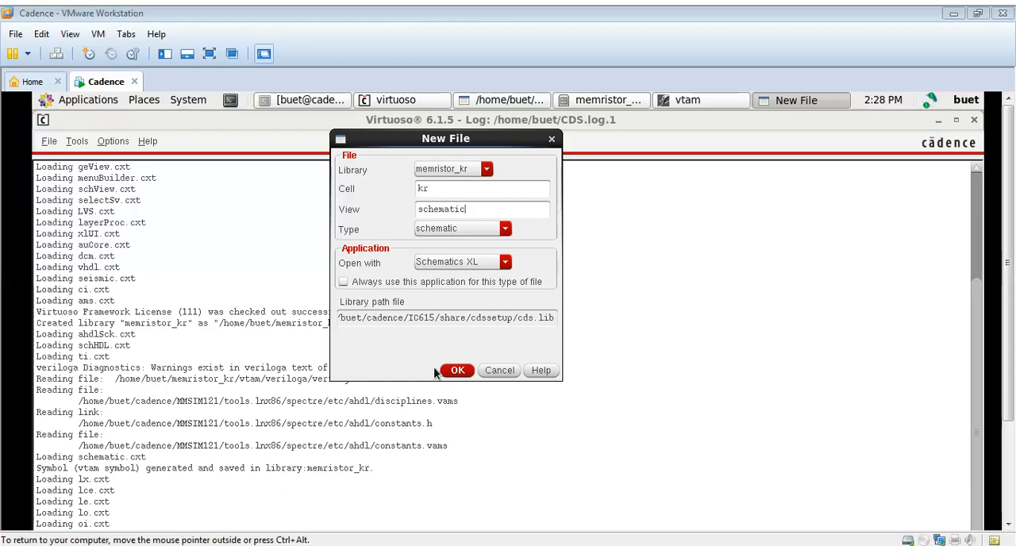
{"action": "left_click", "coordinate": [457, 370]}
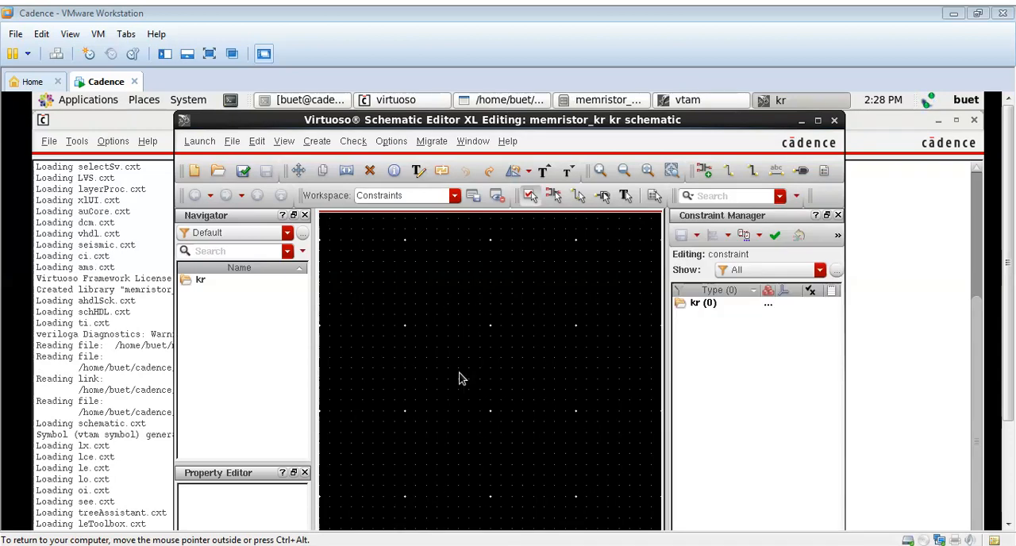
{"action": "mouse_move", "coordinate": [819, 121]}
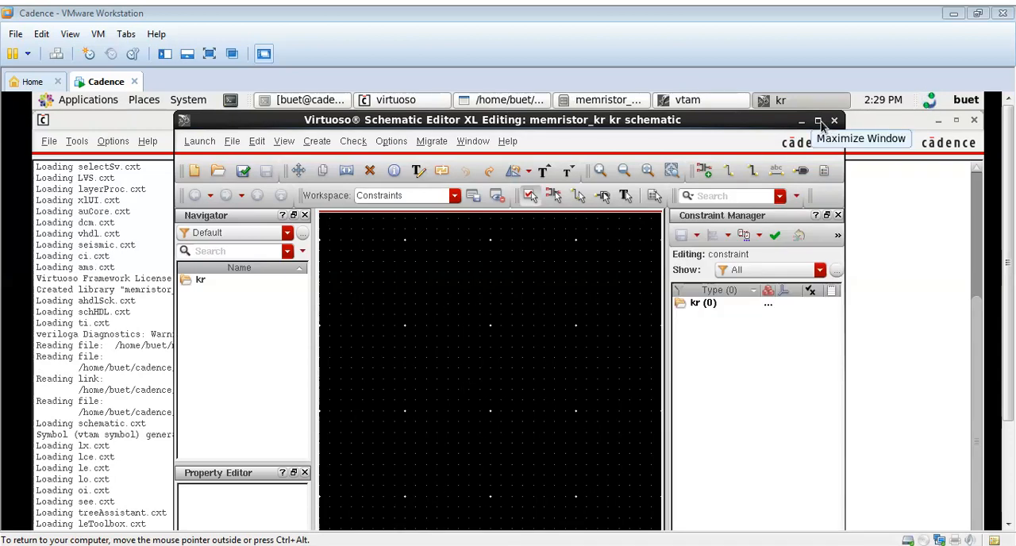
Maximize the kr Schematic Editor XL window to full screen.
{"action": "left_click", "coordinate": [818, 120]}
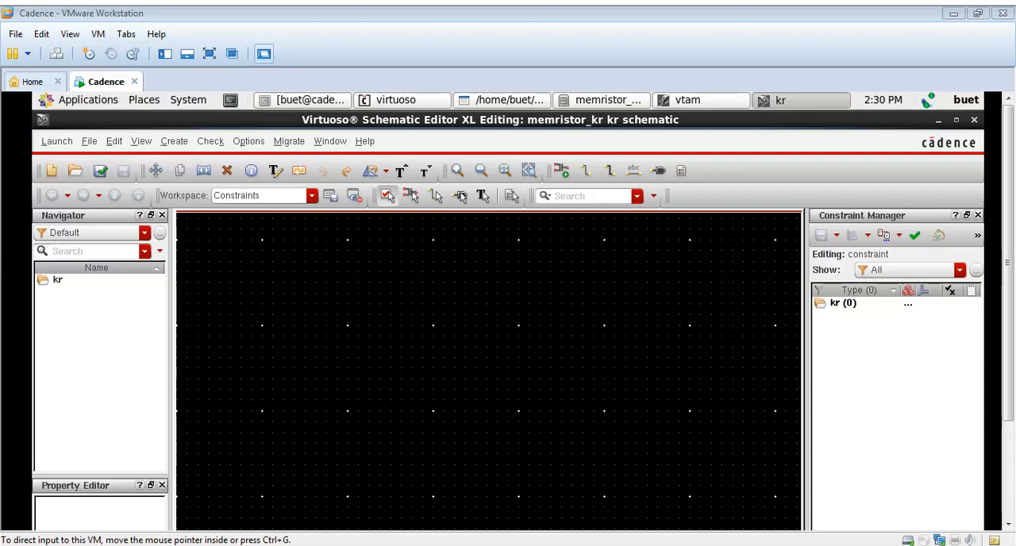
{"action": "mouse_move", "coordinate": [266, 185]}
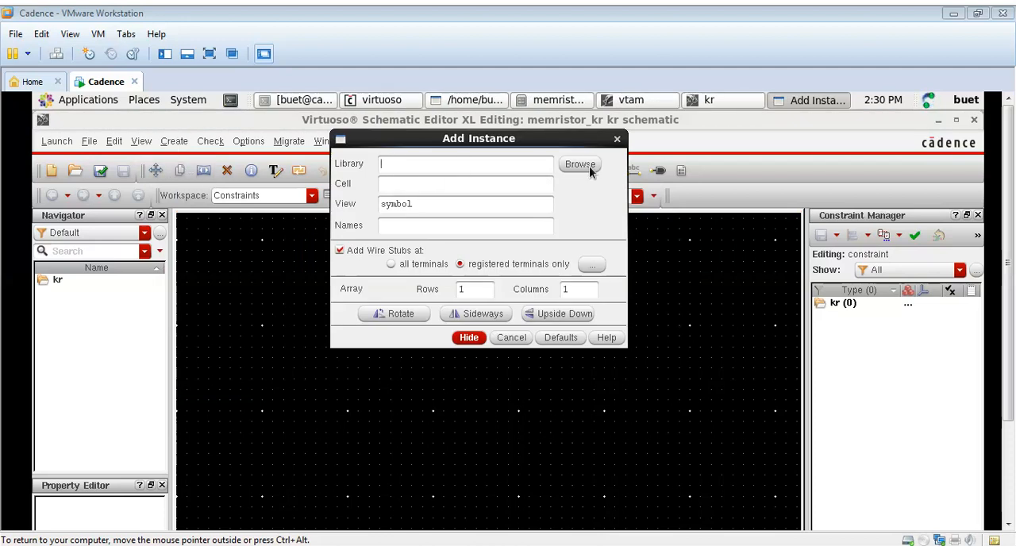
Browse to memristor_kr > vtam symbol, name it, and place it on the schematic.
{"action": "left_click", "coordinate": [580, 164]}
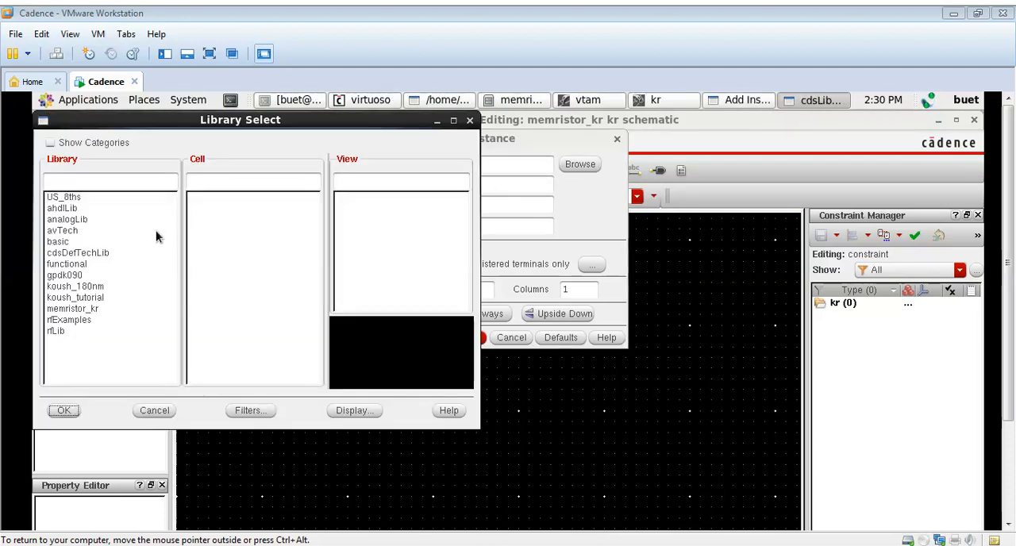
{"action": "left_click", "coordinate": [75, 286]}
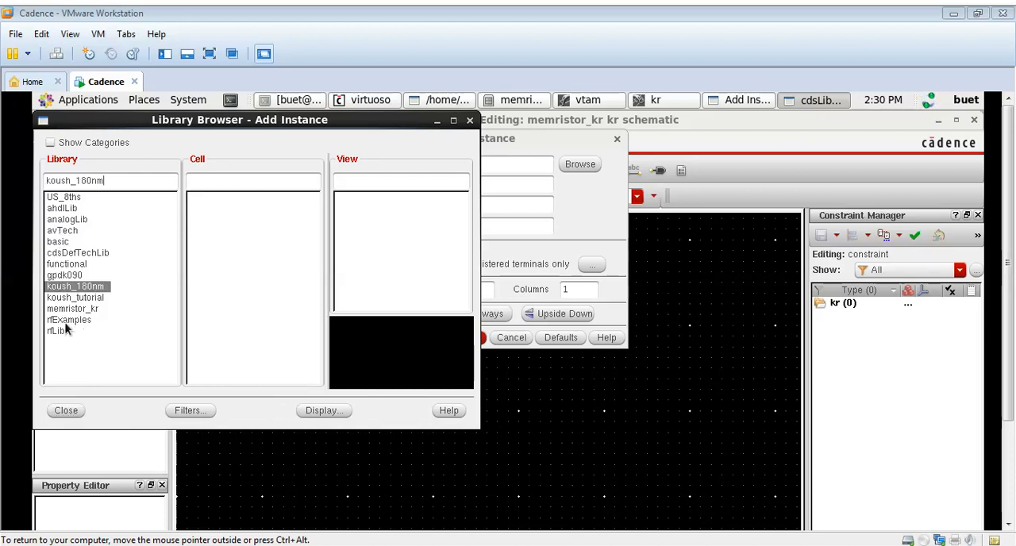
{"action": "left_click", "coordinate": [72, 309]}
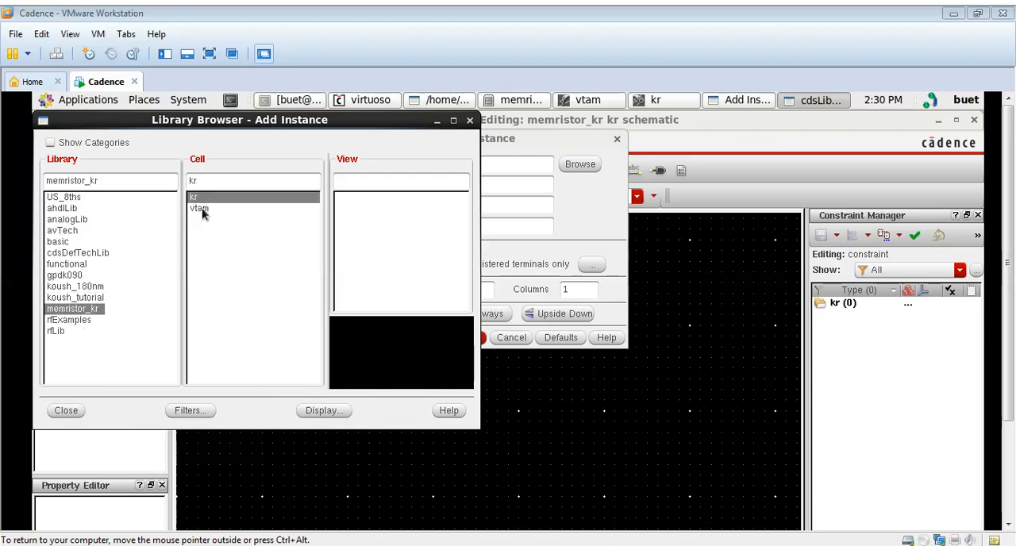
{"action": "left_click", "coordinate": [199, 208]}
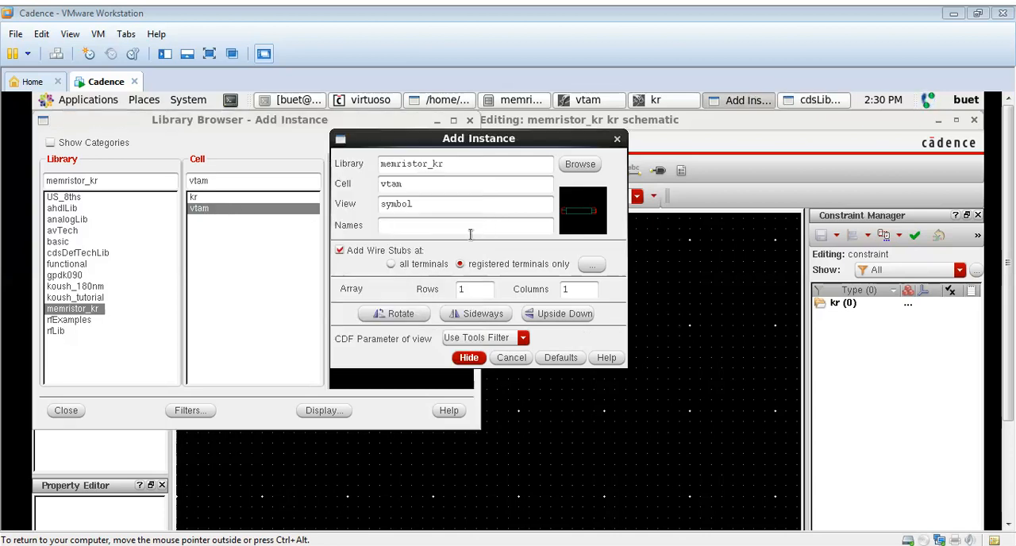
{"action": "type", "text": "meri"}
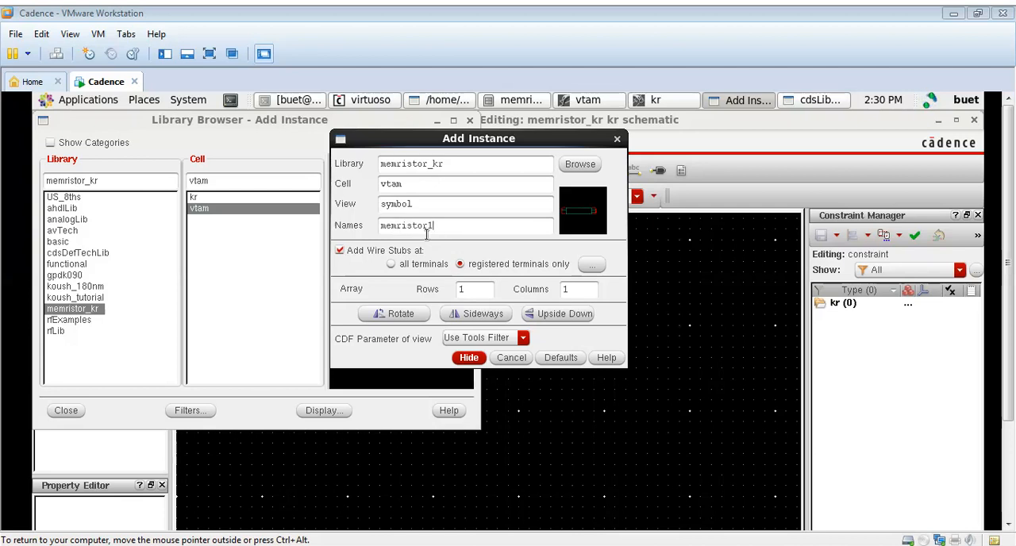
{"action": "type", "text": "1"}
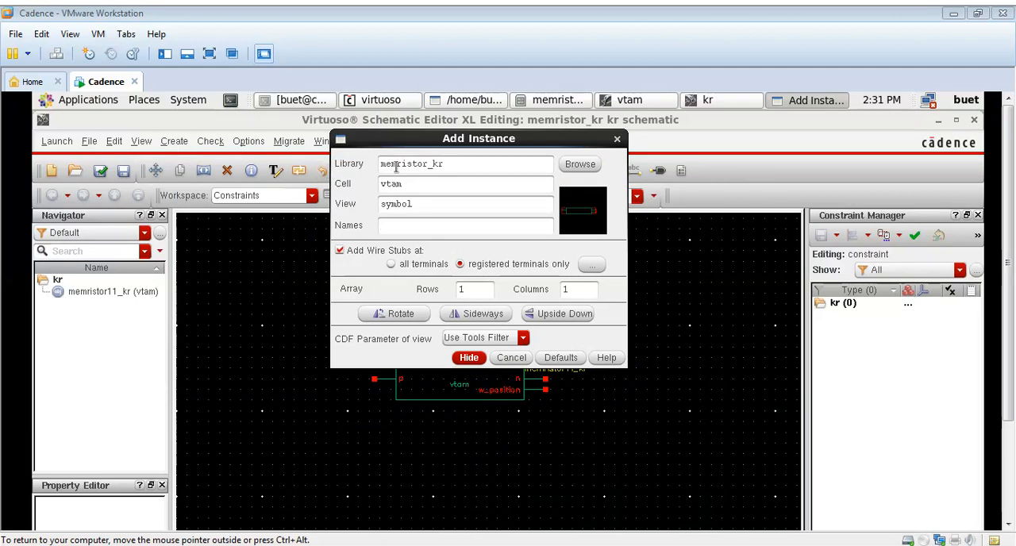
{"action": "left_click", "coordinate": [580, 164]}
{"action": "type", "text": "g"}
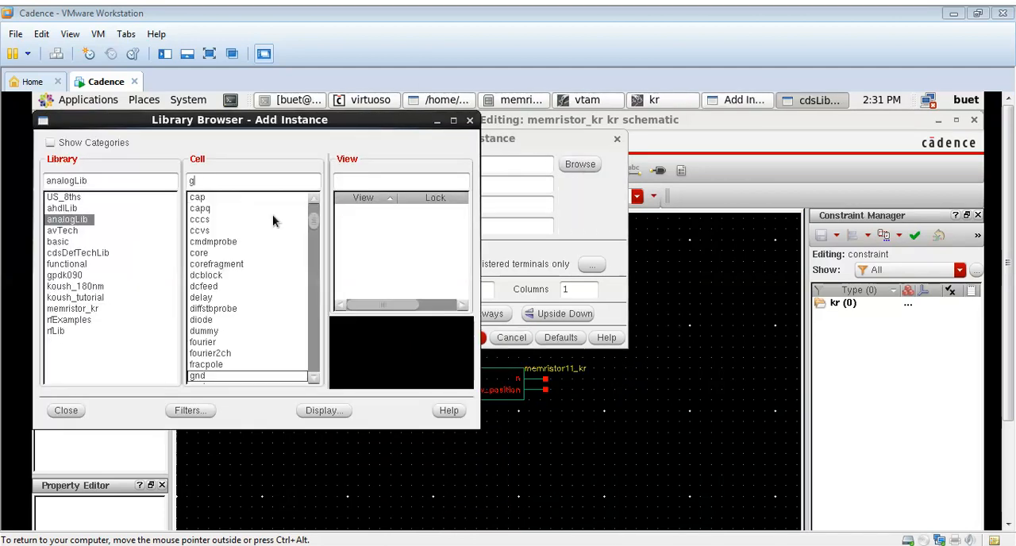
Place an analogLib gnd symbol and a vsin source V0 below-left of the memristor.
{"action": "left_click", "coordinate": [197, 375]}
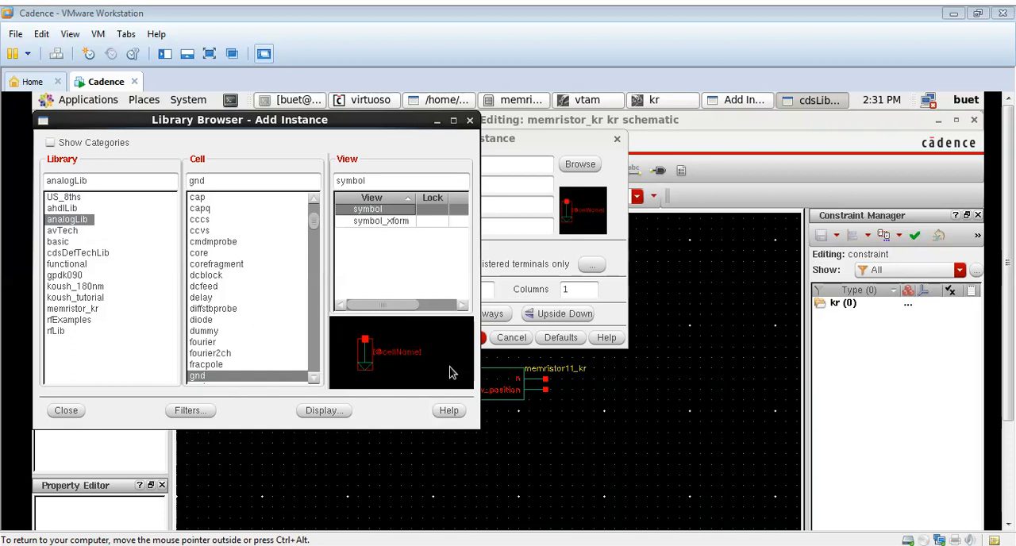
{"action": "mouse_move", "coordinate": [439, 484]}
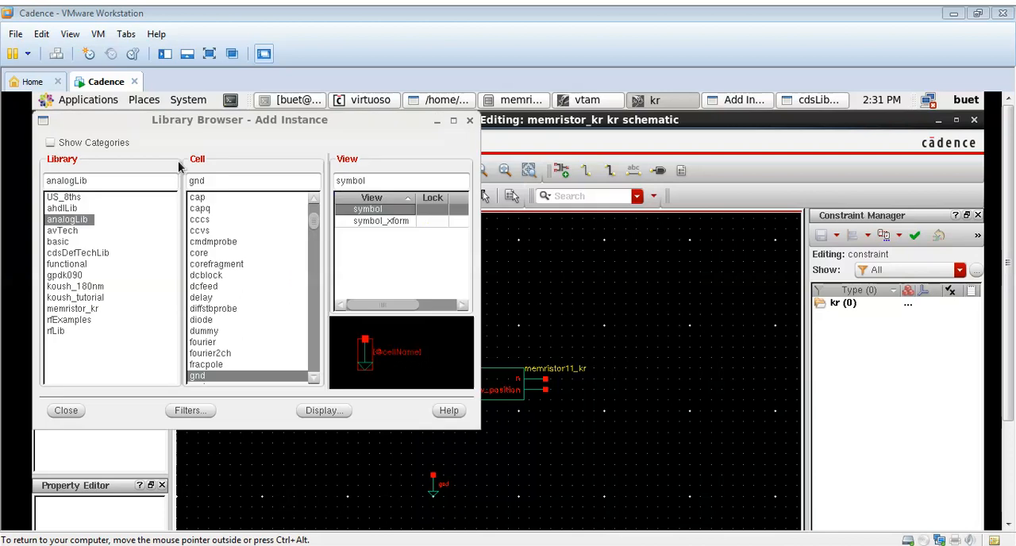
{"action": "type", "text": "v"}
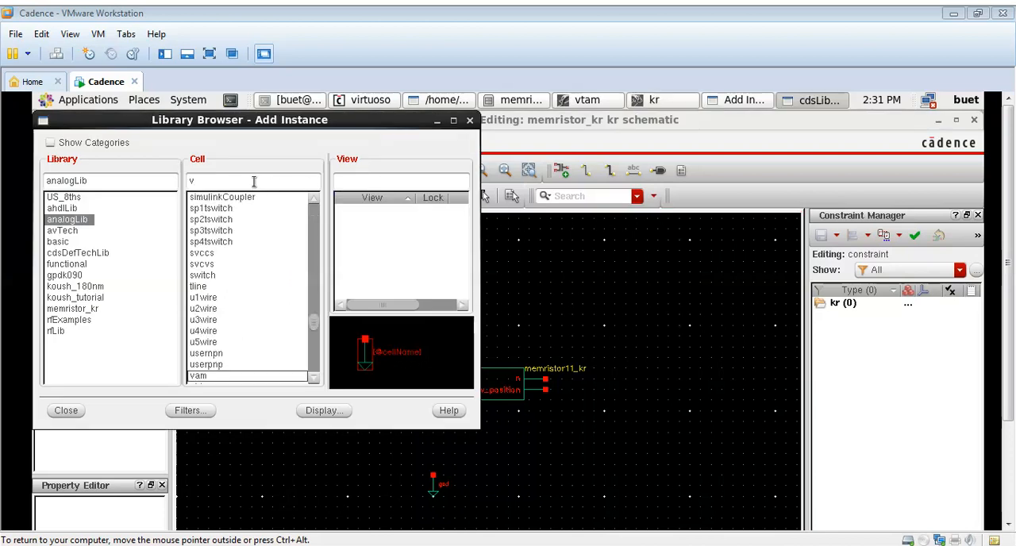
{"action": "type", "text": "sin"}
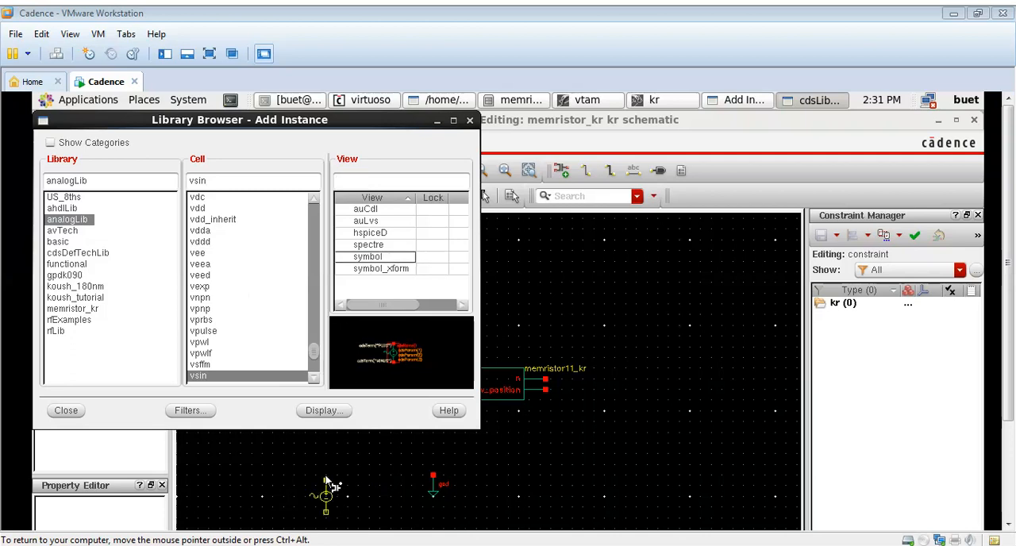
{"action": "left_click", "coordinate": [66, 411]}
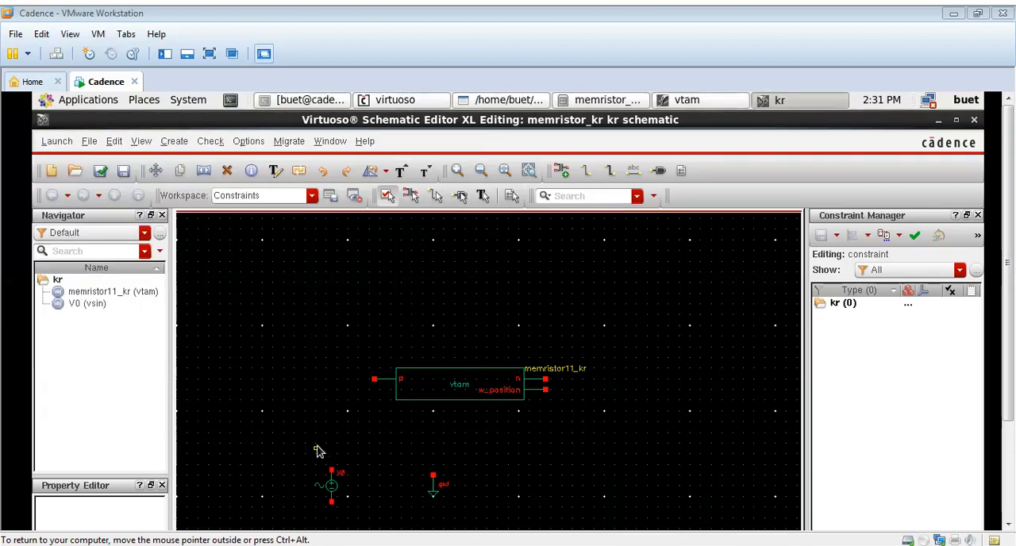
Fit the whole schematic in view, then open the memristor11_kr instance properties.
{"action": "right_click", "coordinate": [320, 451]}
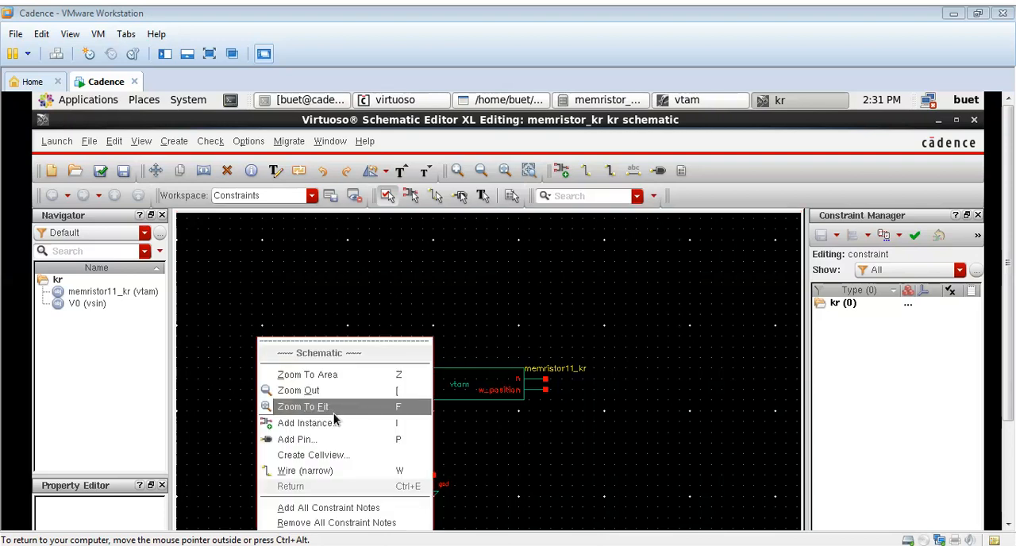
{"action": "left_click", "coordinate": [302, 407]}
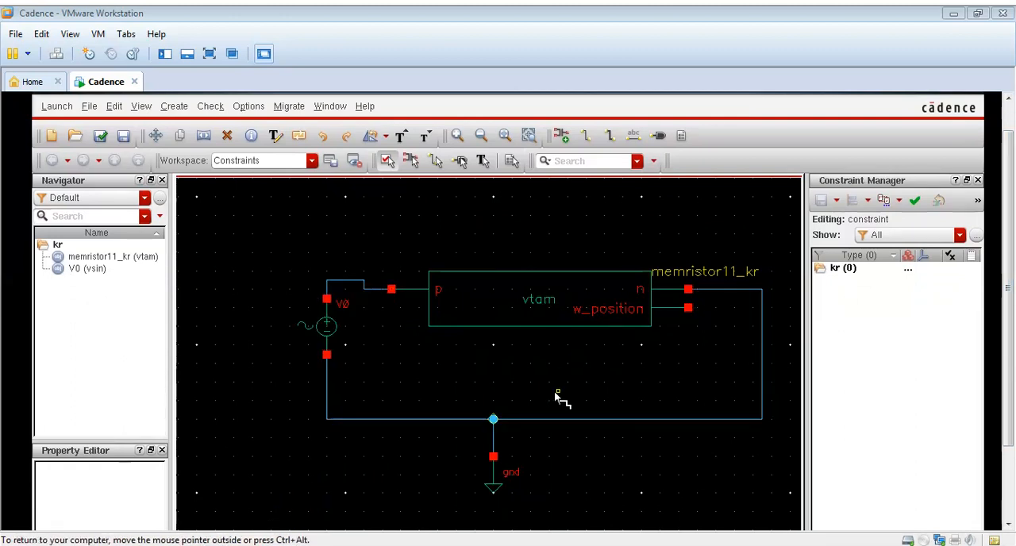
{"action": "left_click", "coordinate": [538, 300]}
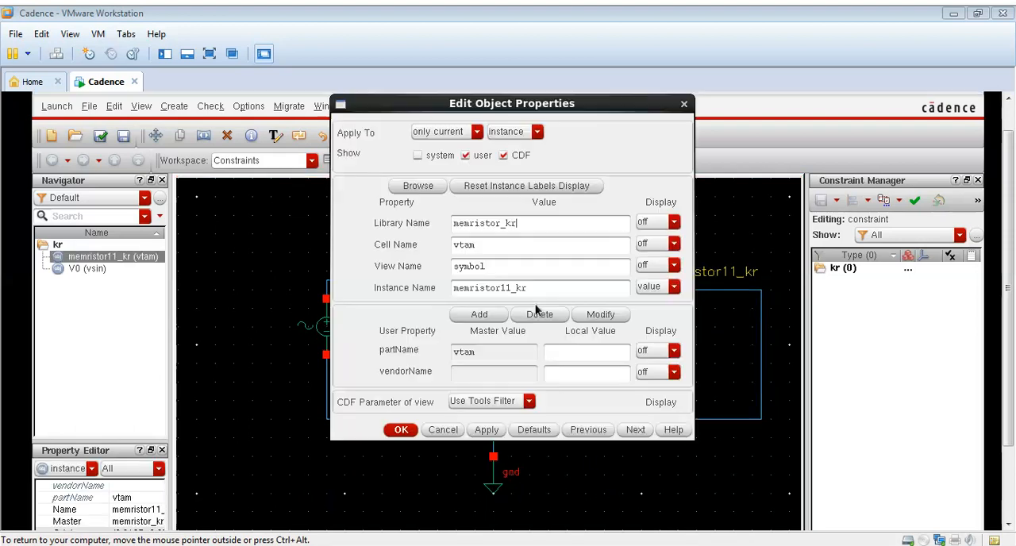
Switch to veriloga parameters and set model 4, dt 1e-10, init_state 0, Roff 1000, Ron 50.
{"action": "left_click", "coordinate": [529, 400]}
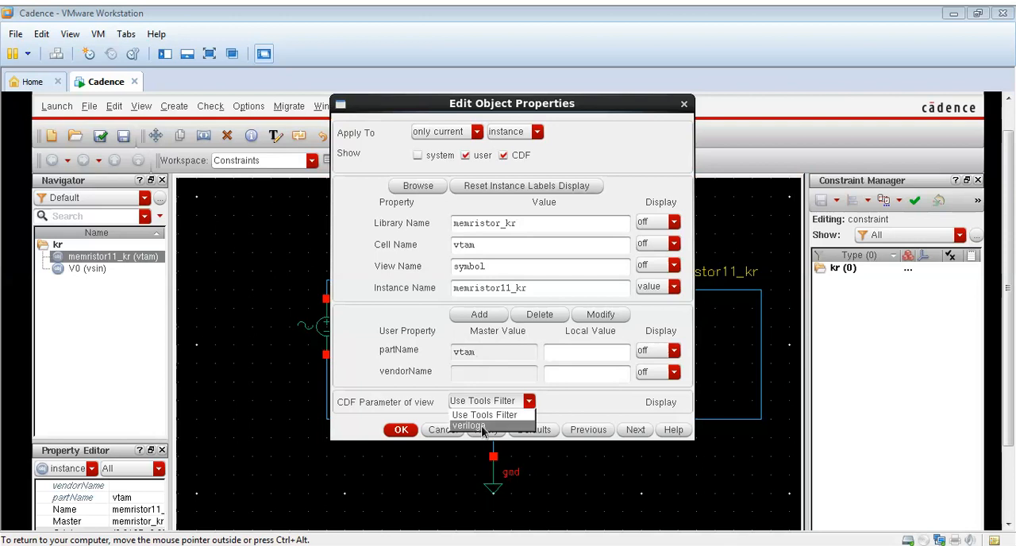
{"action": "left_click", "coordinate": [468, 426]}
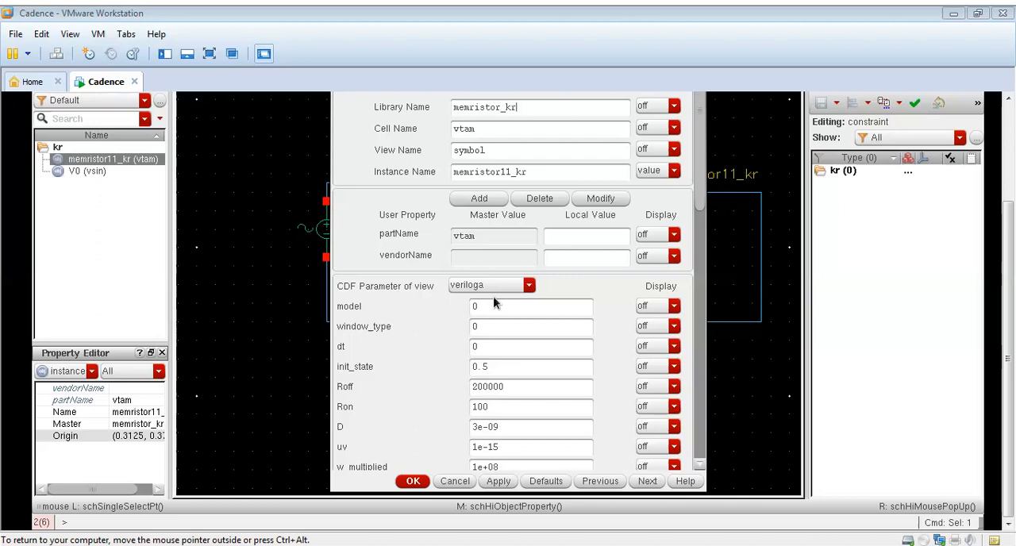
{"action": "type", "text": "4"}
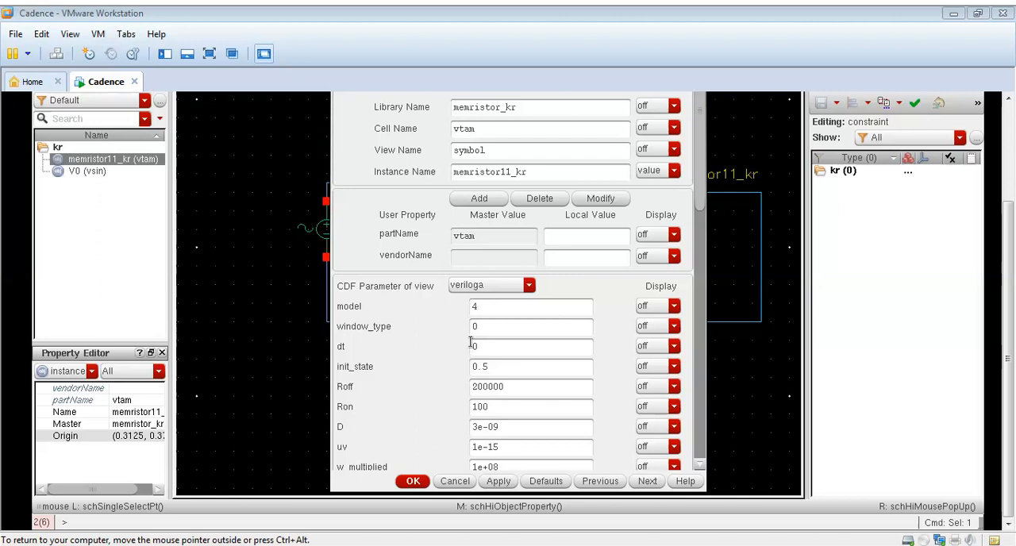
{"action": "left_click", "coordinate": [531, 347]}
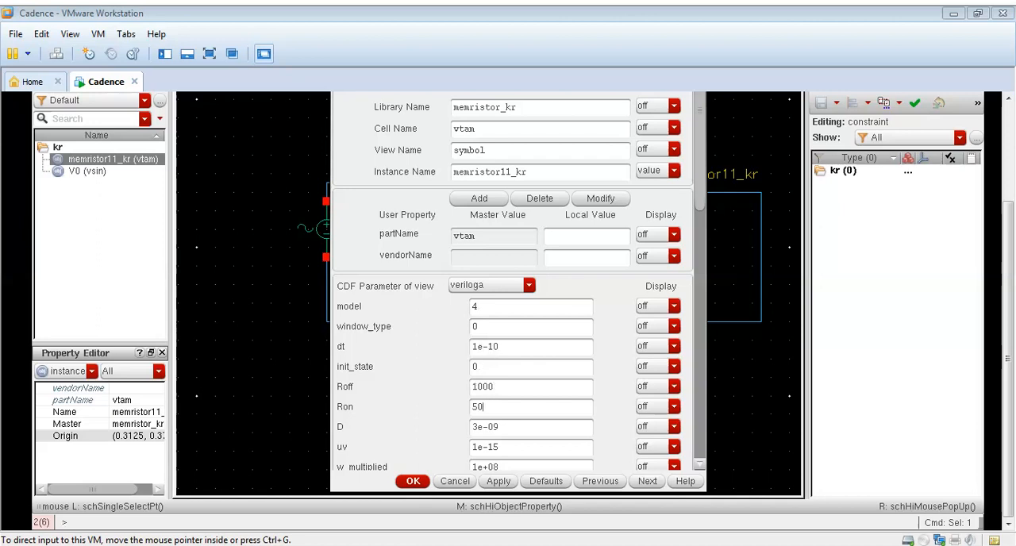
{"action": "mouse_move", "coordinate": [500, 344]}
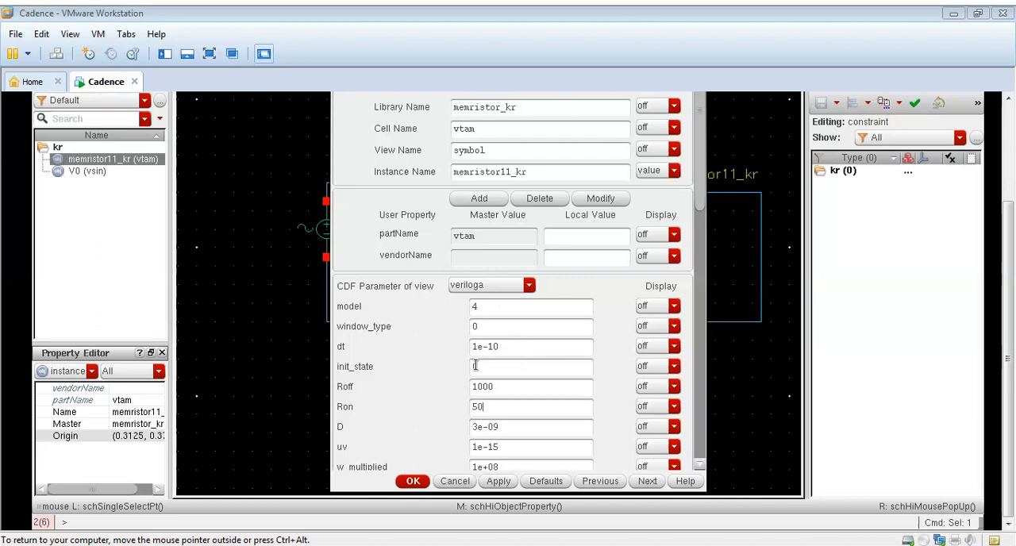
{"action": "type", "text": "0"}
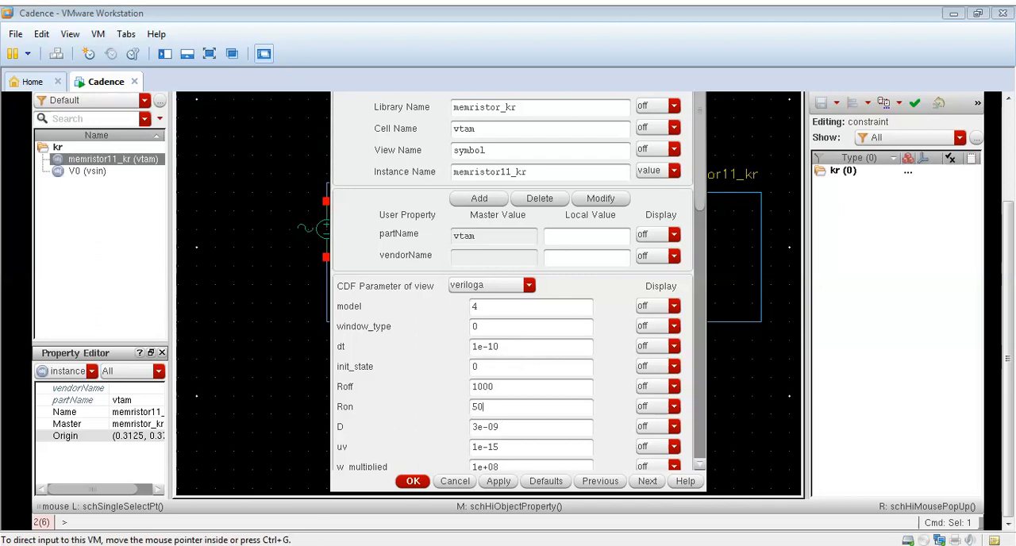
{"action": "scroll", "scroll_direction": "down", "scroll_amount": 3}
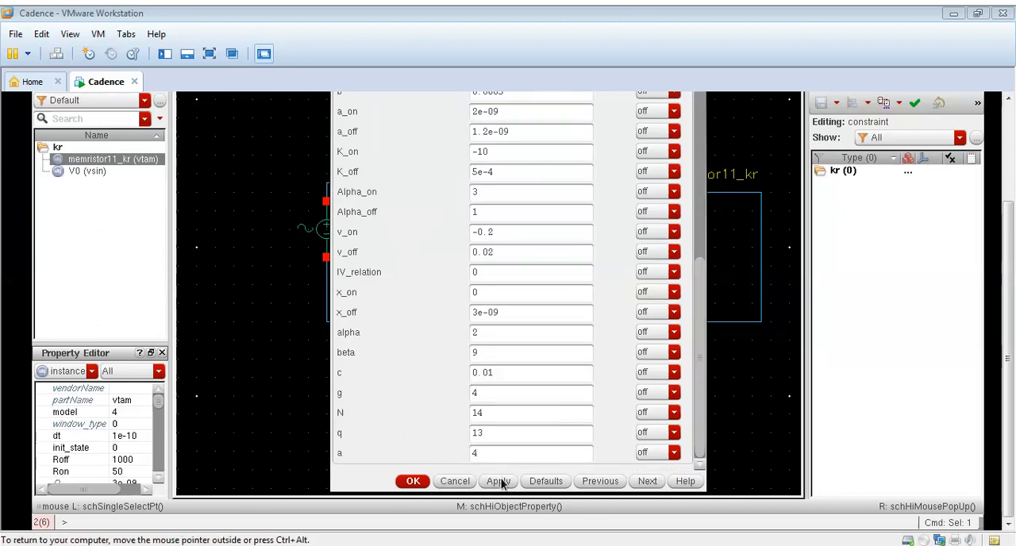
{"action": "left_click", "coordinate": [412, 481]}
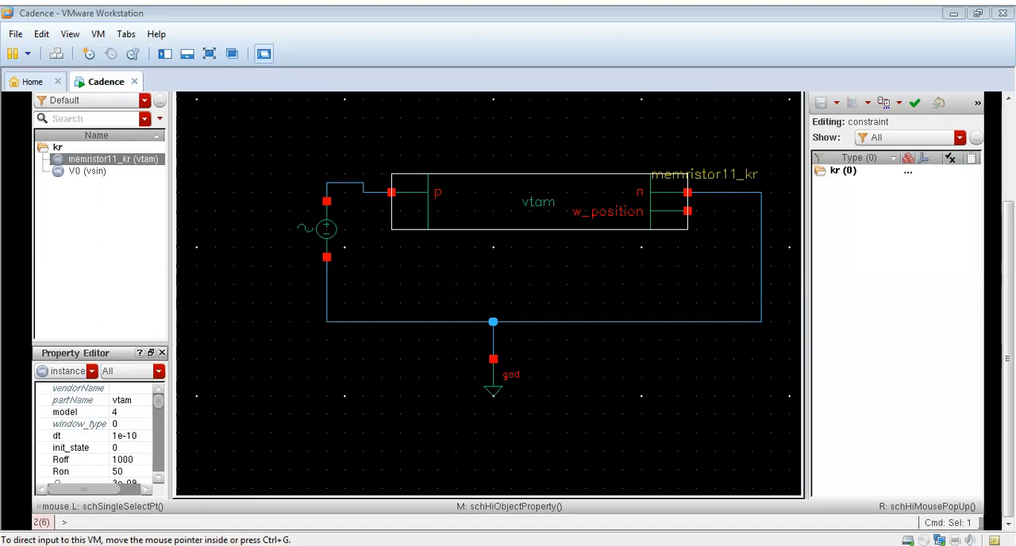
Set V0's sine amplitude to 1 V and frequency to 50e6 Hz.
{"action": "left_click", "coordinate": [325, 230]}
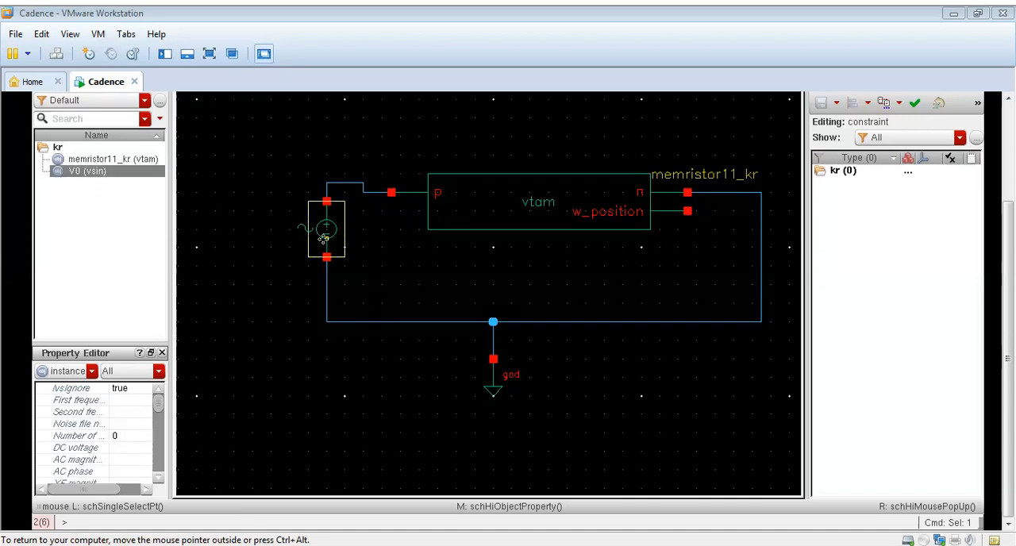
{"action": "double_click", "coordinate": [326, 230]}
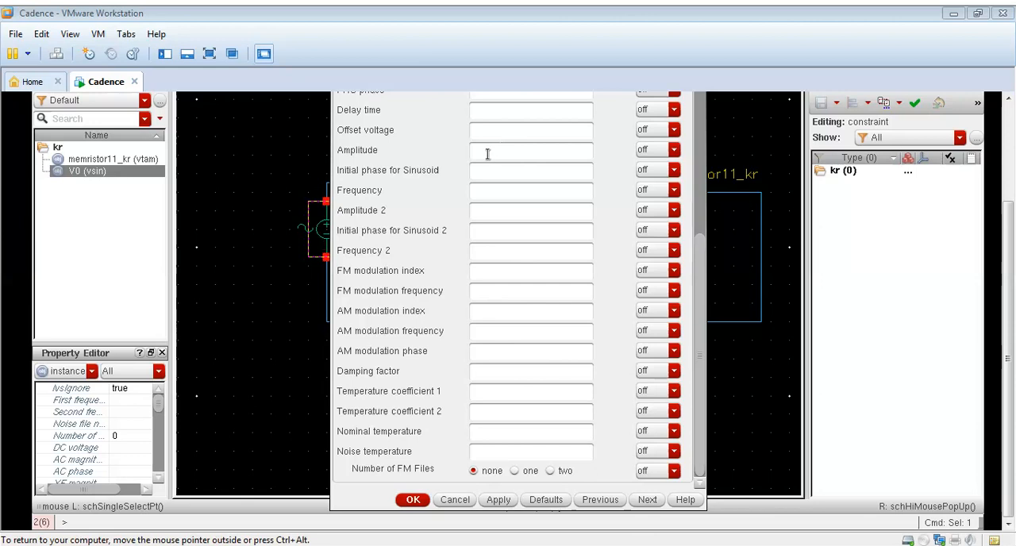
{"action": "type", "text": "1 V"}
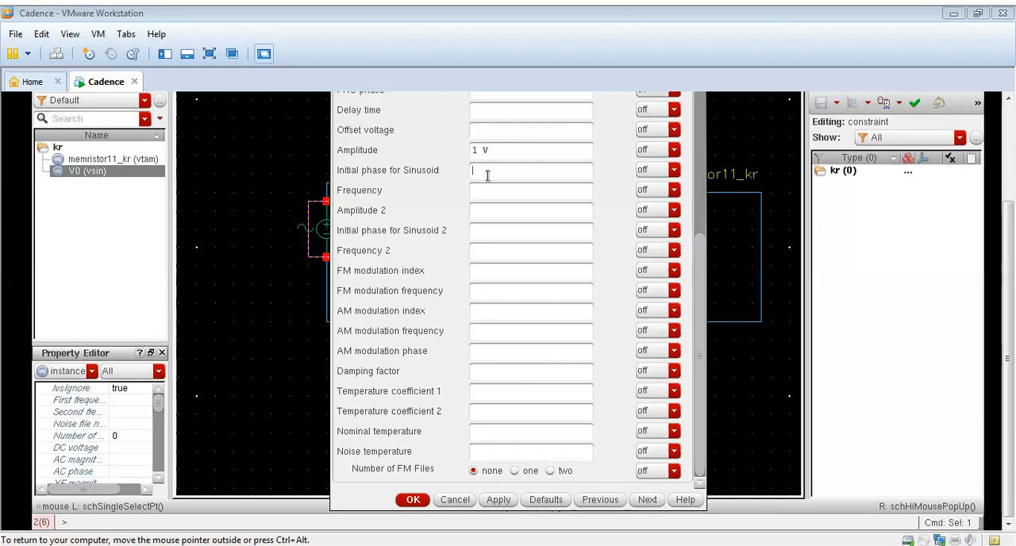
{"action": "left_click", "coordinate": [530, 192]}
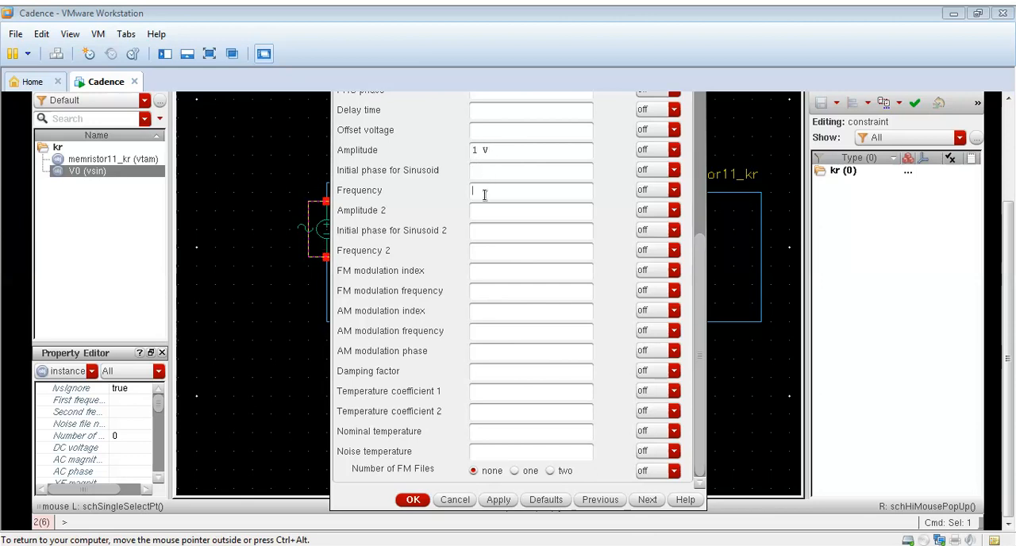
{"action": "type", "text": "50e6"}
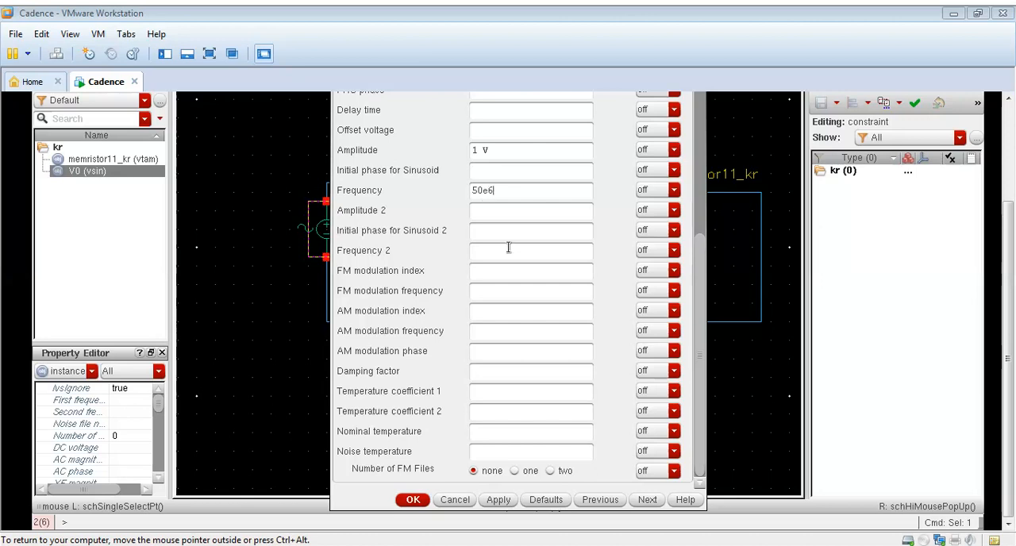
{"action": "left_click", "coordinate": [498, 499]}
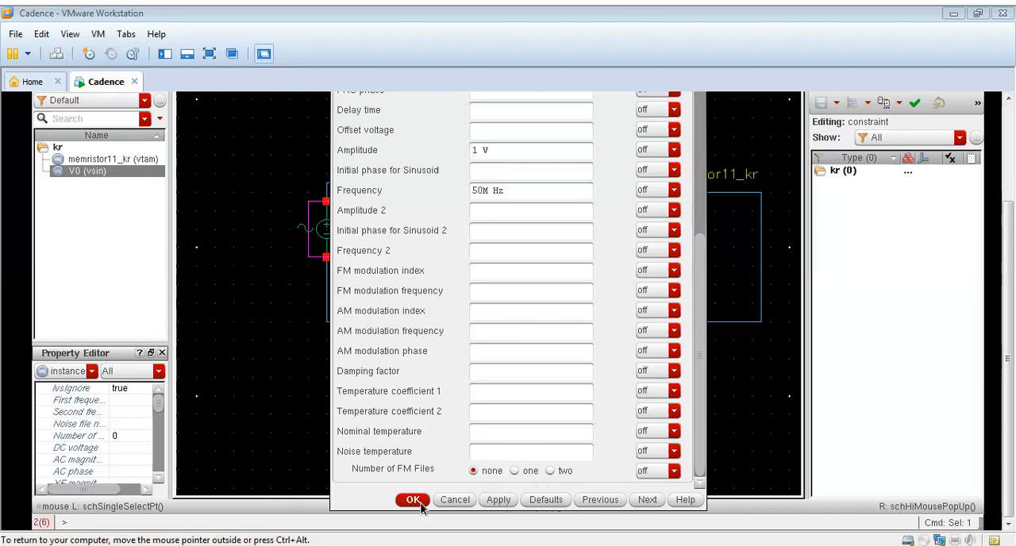
{"action": "left_click", "coordinate": [412, 499]}
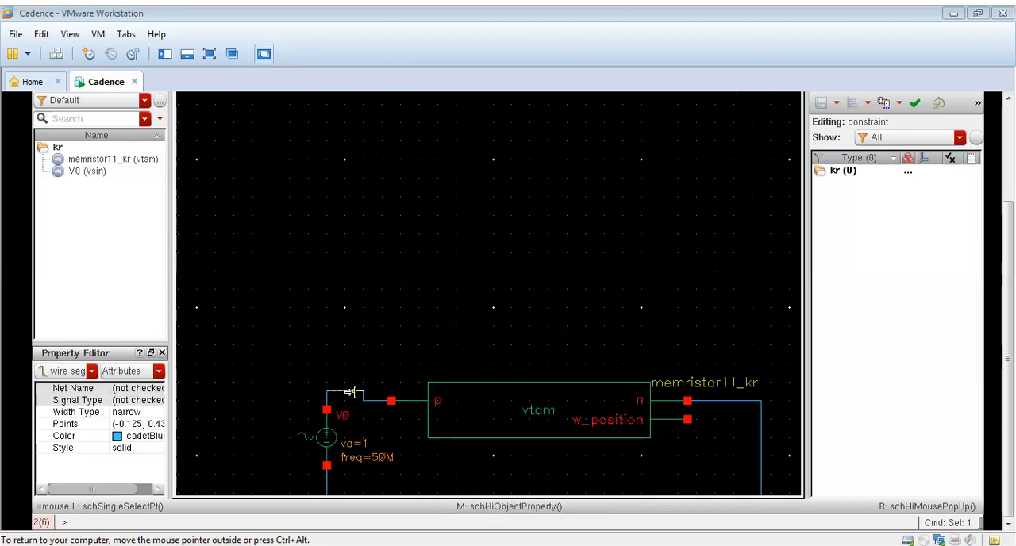
{"action": "mouse_move", "coordinate": [469, 266]}
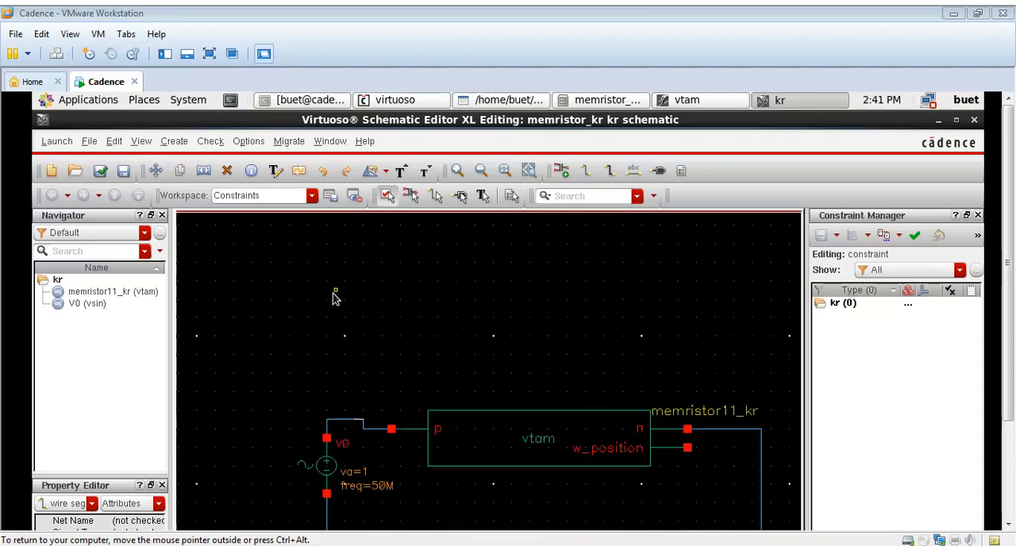
Zoom the kr schematic to fit the whole design in view.
{"action": "right_click", "coordinate": [334, 298]}
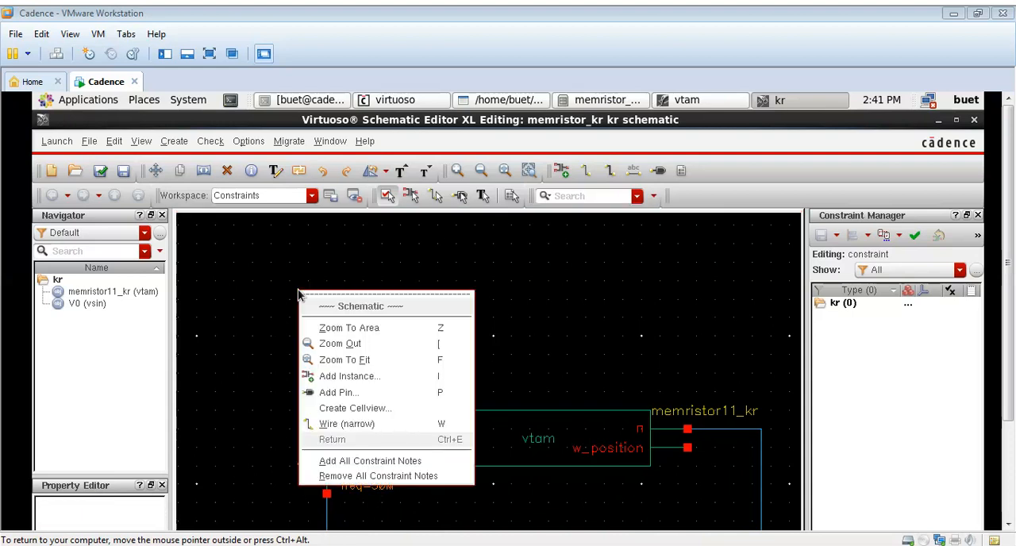
{"action": "left_click", "coordinate": [345, 360]}
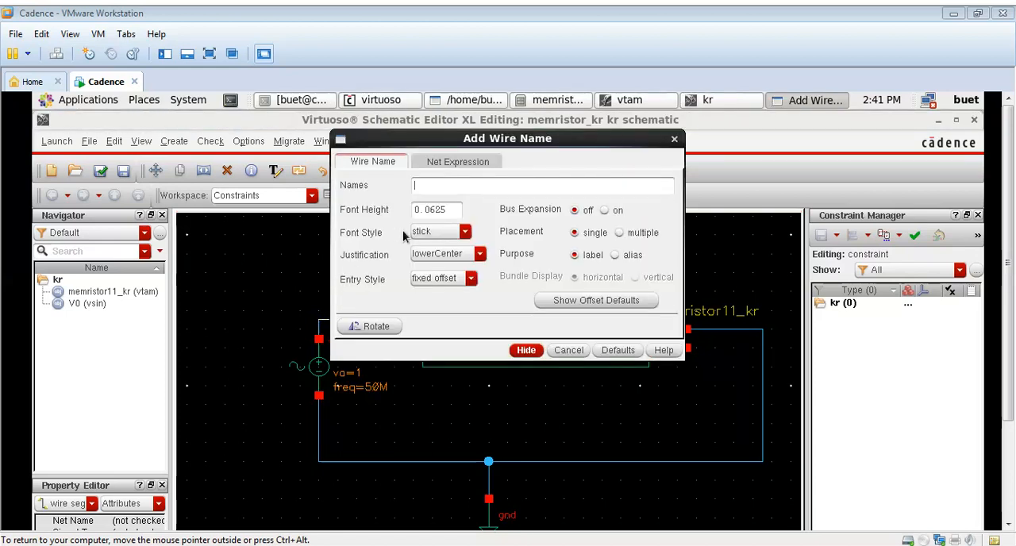
Enter vin as the wire name and hide the form to place the label.
{"action": "type", "text": "vin"}
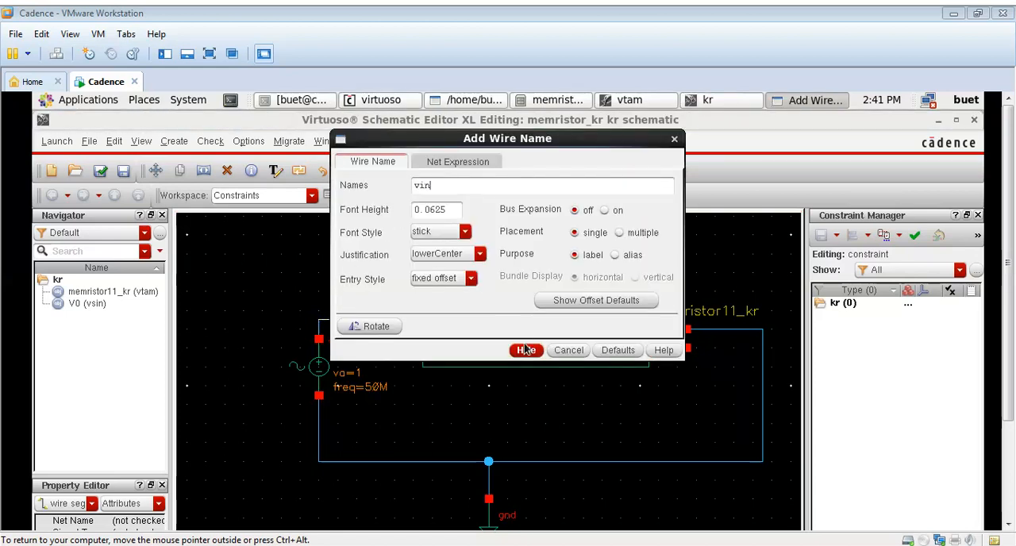
{"action": "left_click", "coordinate": [525, 350]}
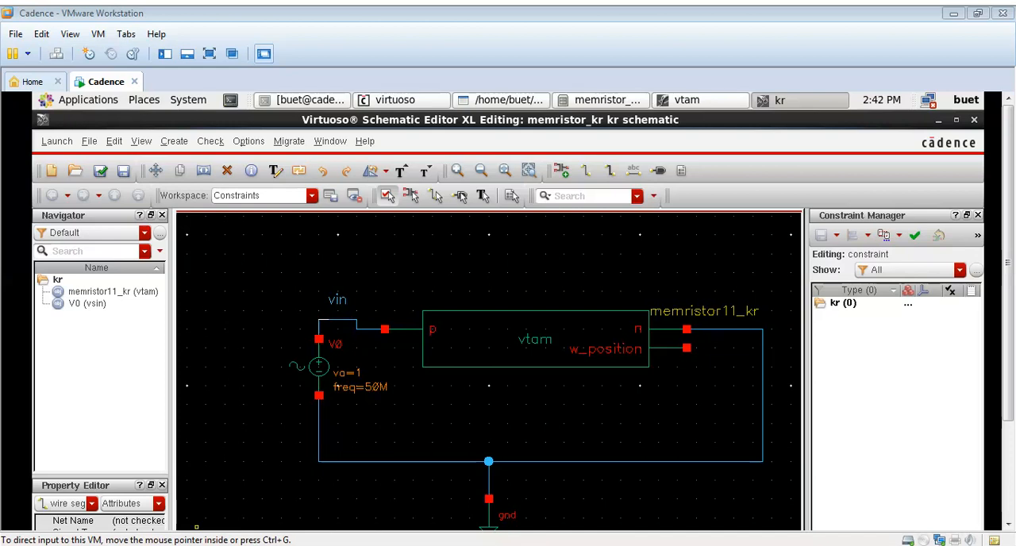
Check and save the kr schematic, then close the 0-error, 1-warning report.
{"action": "left_click", "coordinate": [89, 141]}
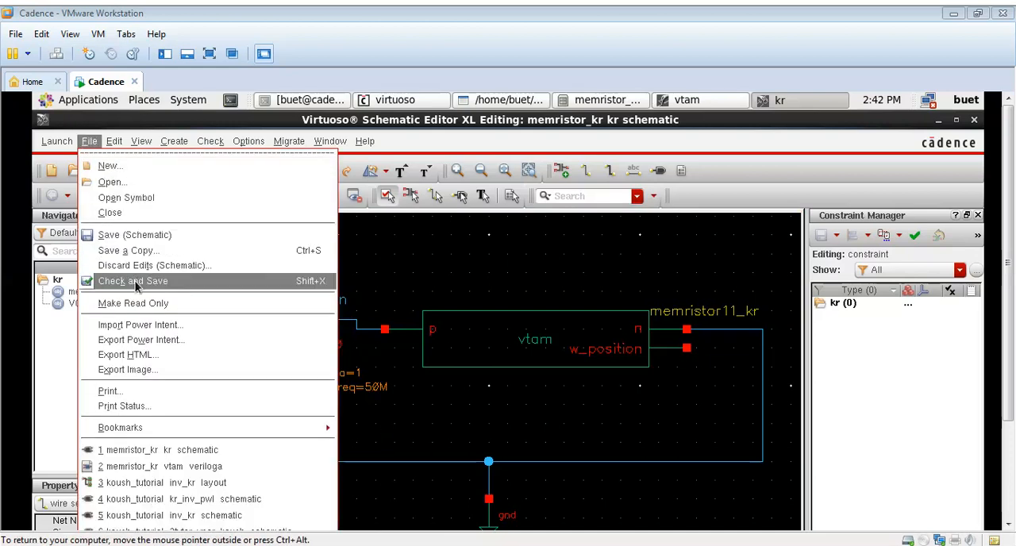
{"action": "left_click", "coordinate": [132, 281]}
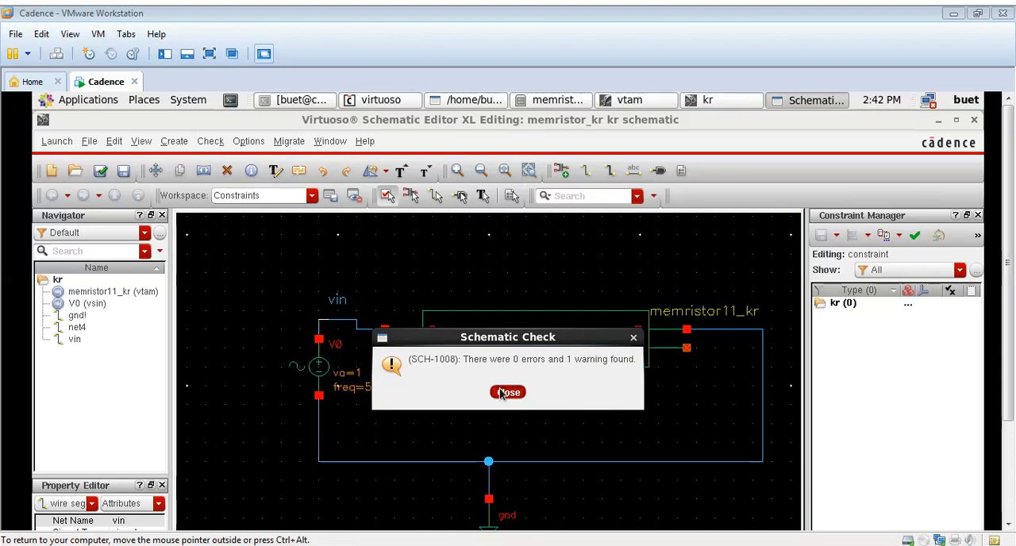
{"action": "left_click", "coordinate": [508, 393]}
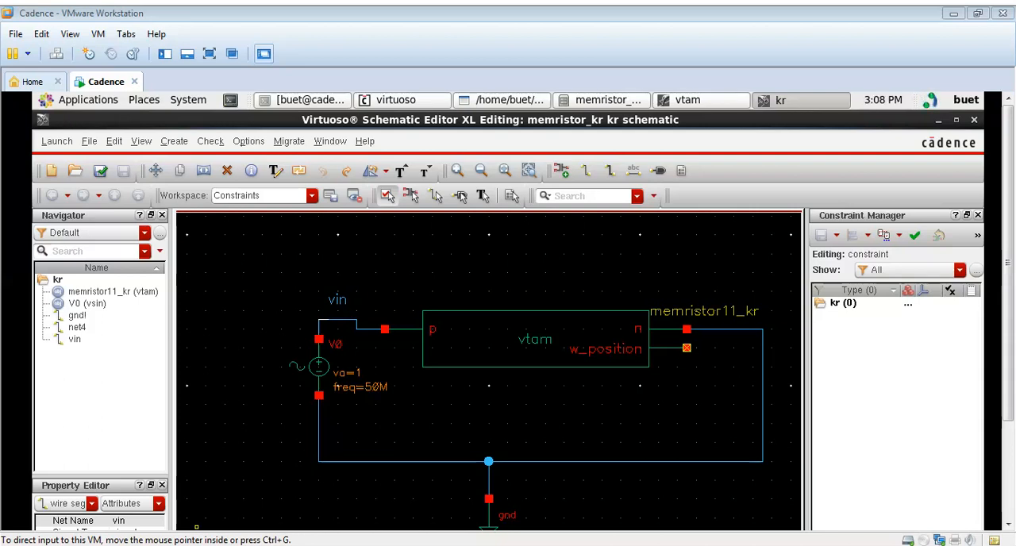
Create a new adexl cellview for the kr cell to open in ADE XL.
{"action": "left_click", "coordinate": [89, 140]}
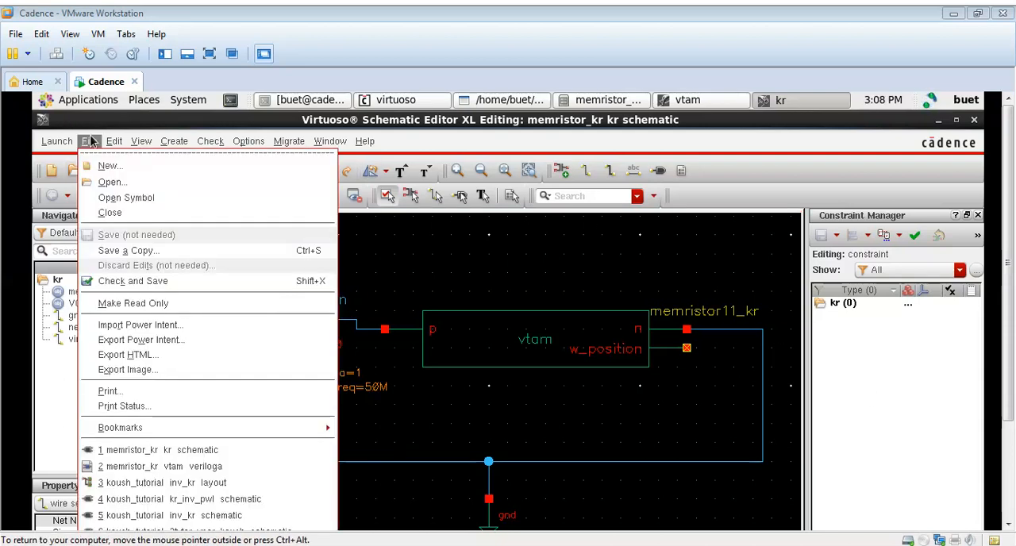
{"action": "left_click", "coordinate": [109, 165]}
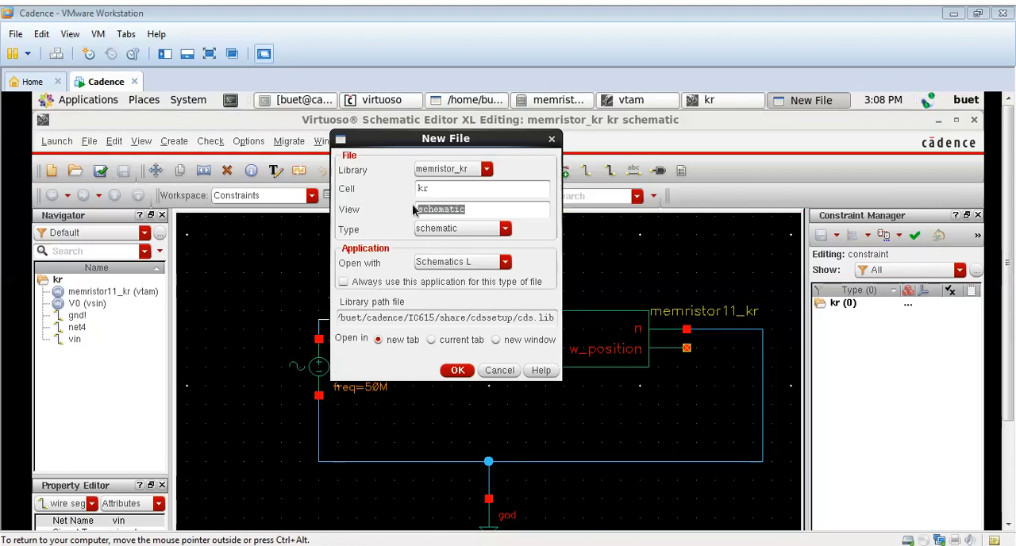
{"action": "left_click", "coordinate": [505, 228]}
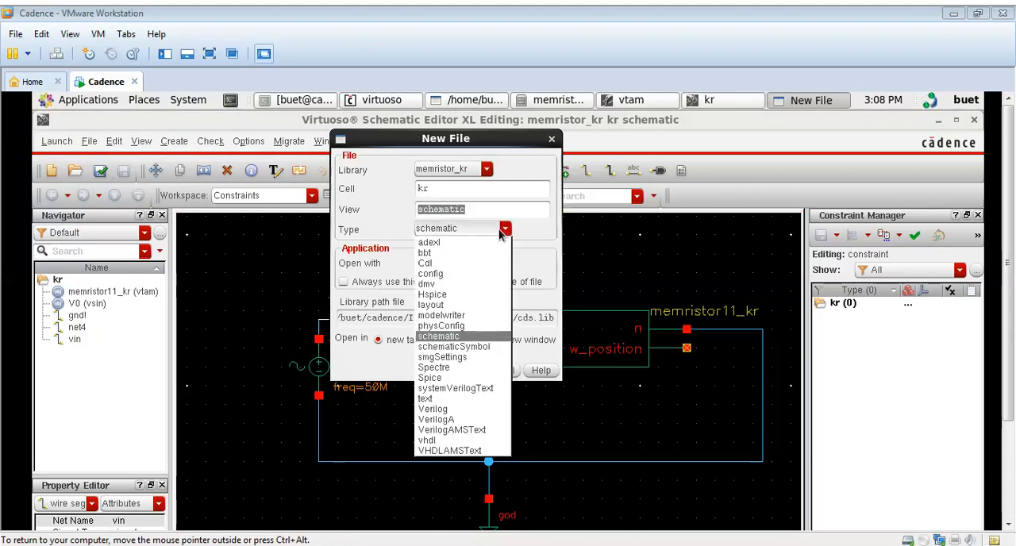
{"action": "left_click", "coordinate": [429, 242]}
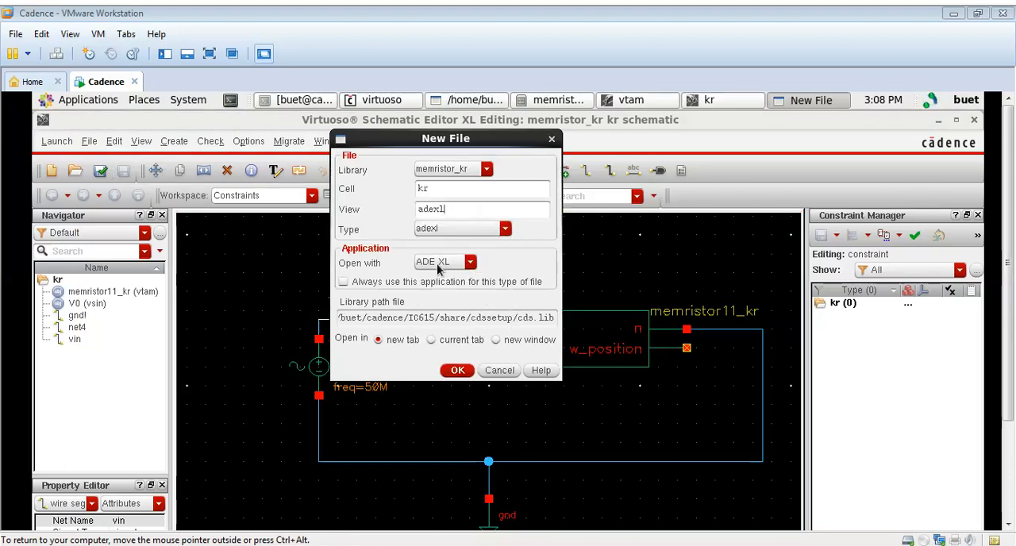
{"action": "left_click", "coordinate": [458, 370]}
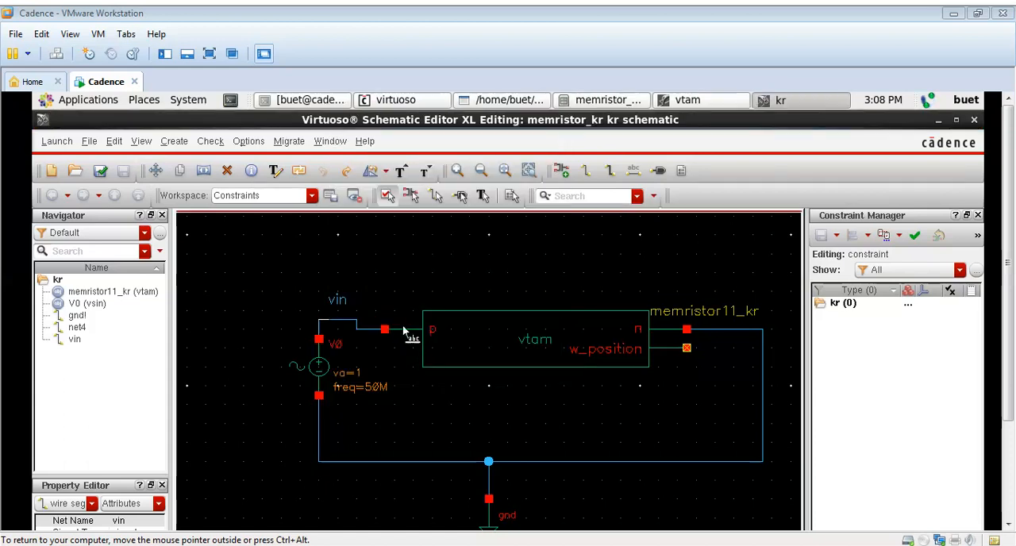
{"action": "mouse_move", "coordinate": [215, 532]}
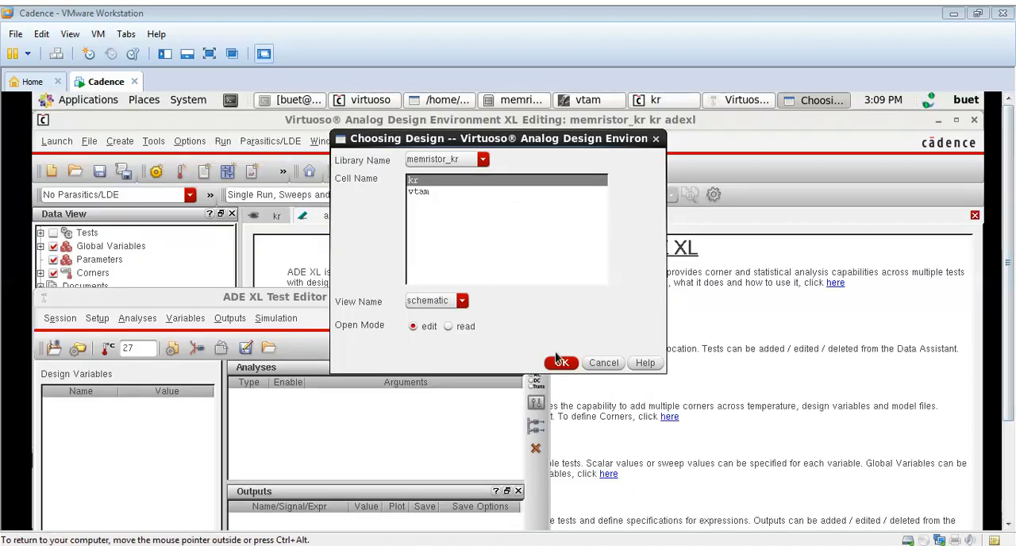
Confirm memristor_kr / kr / schematic as the test design and move the Test Editor up.
{"action": "left_click", "coordinate": [561, 363]}
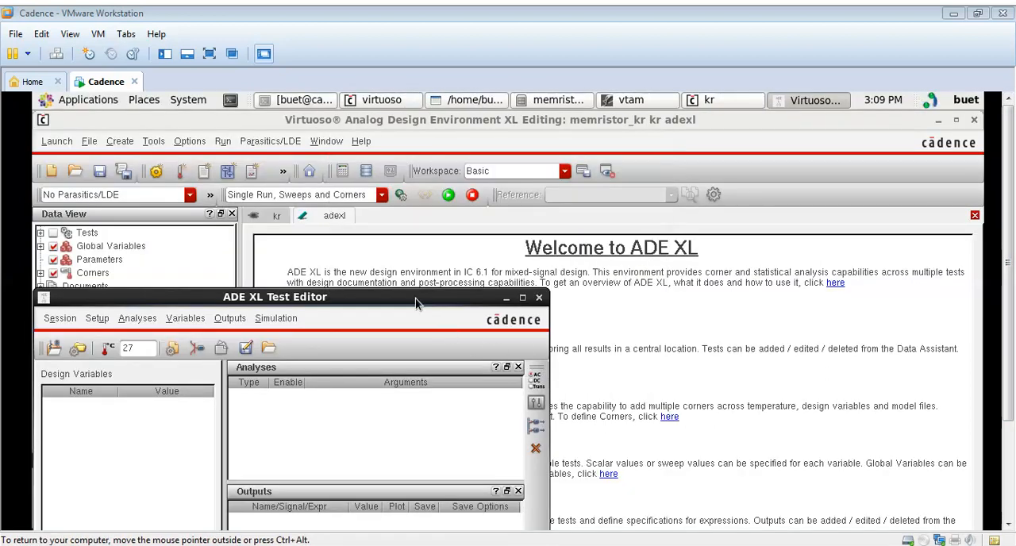
{"action": "left_click_drag", "start_coordinate": [274, 297], "coordinate": [413, 158]}
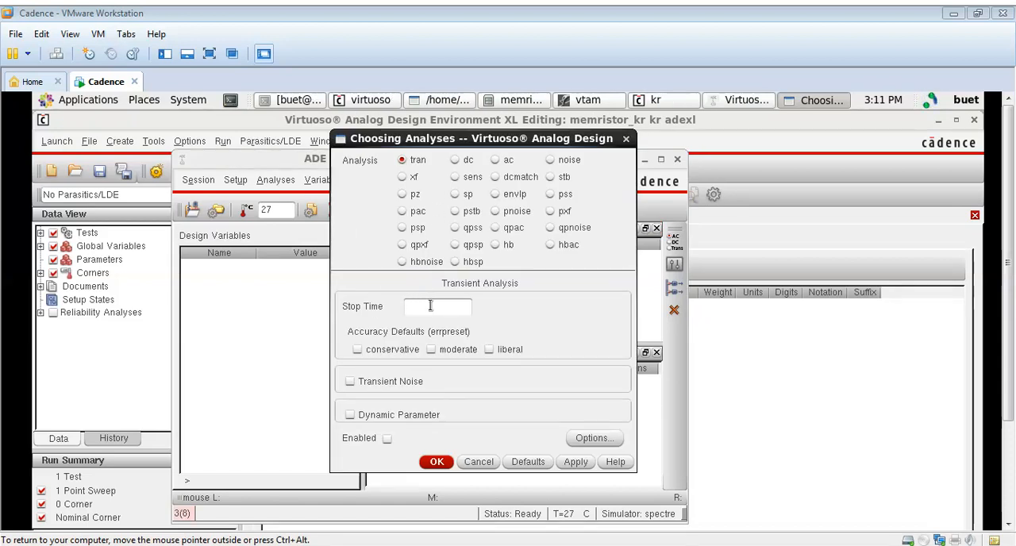
Configure an enabled 200n transient with 1e-10 step and maxstep and moderate accuracy.
{"action": "type", "text": "200n"}
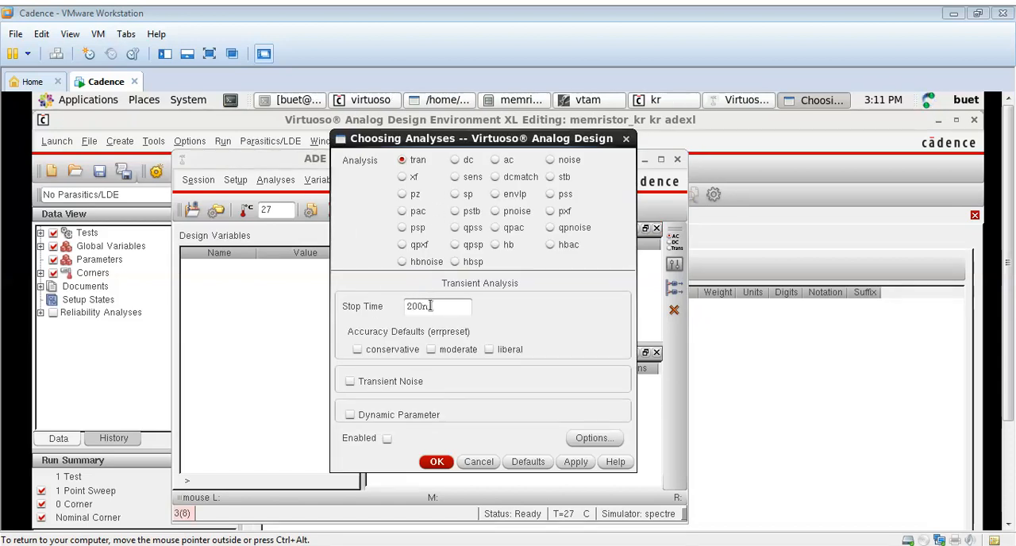
{"action": "left_click", "coordinate": [594, 438]}
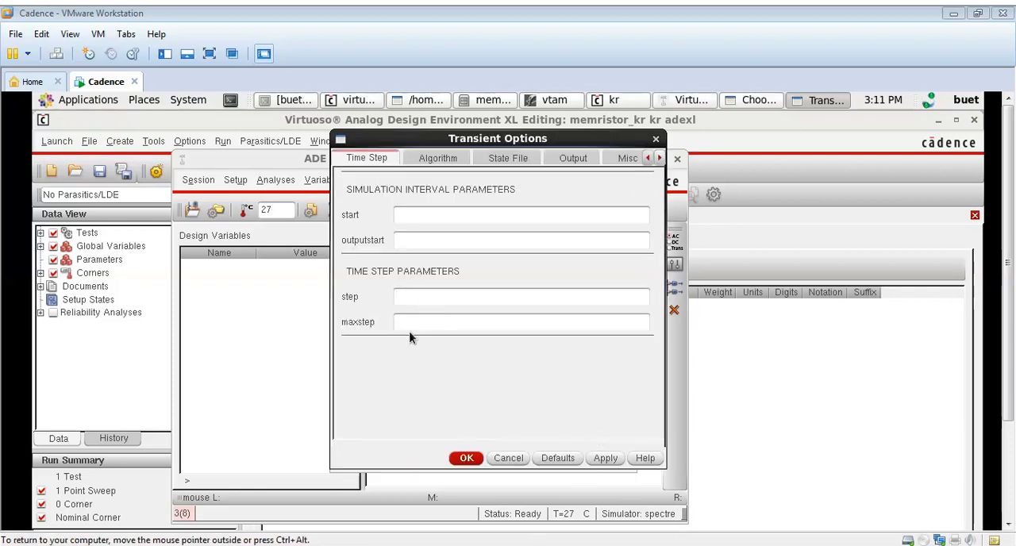
{"action": "type", "text": "1e-10"}
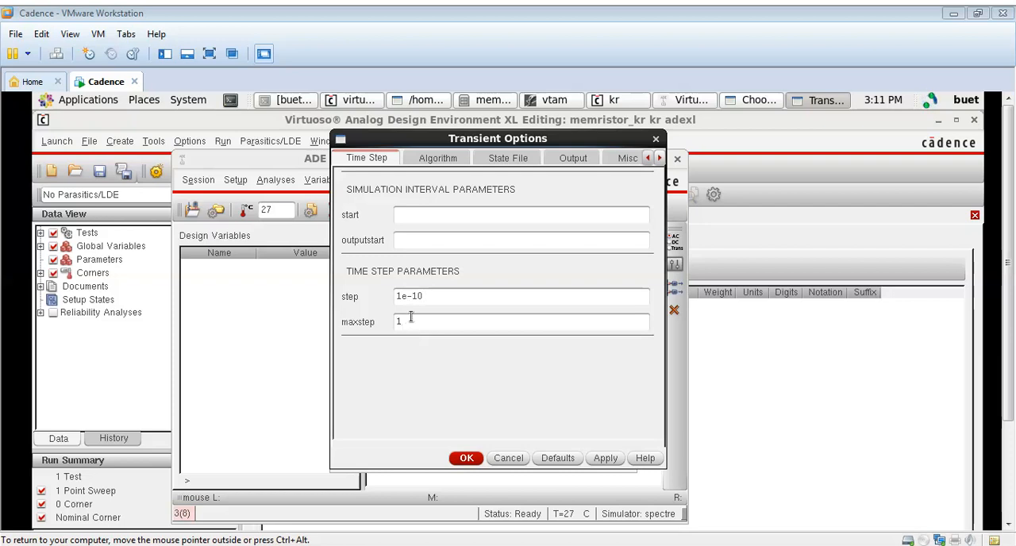
{"action": "type", "text": "e-10"}
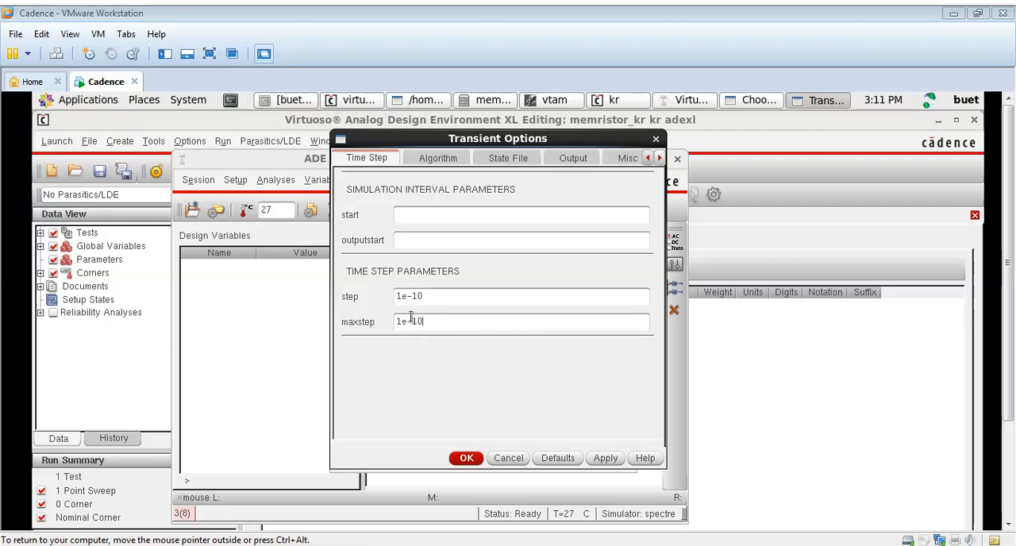
{"action": "left_click", "coordinate": [466, 459]}
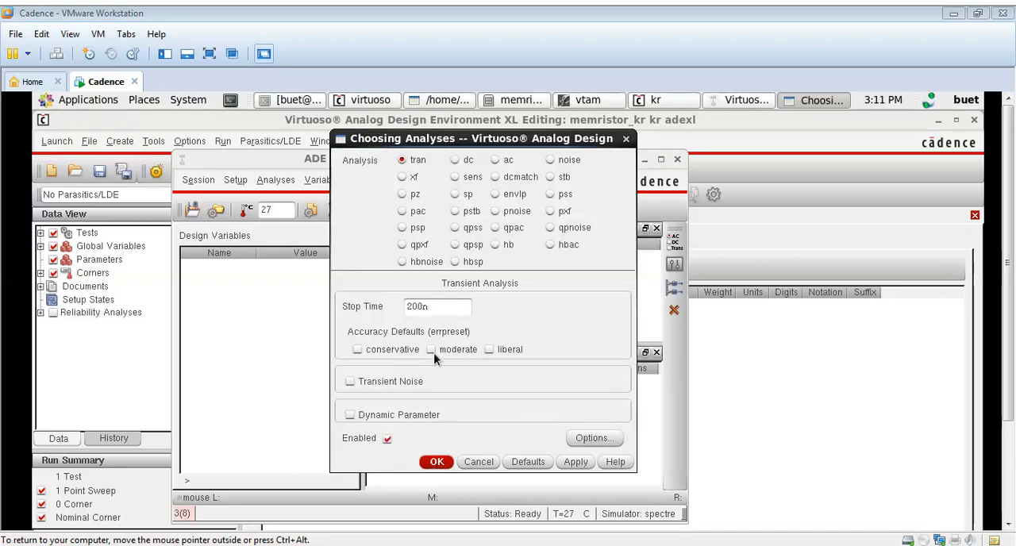
{"action": "left_click", "coordinate": [432, 349]}
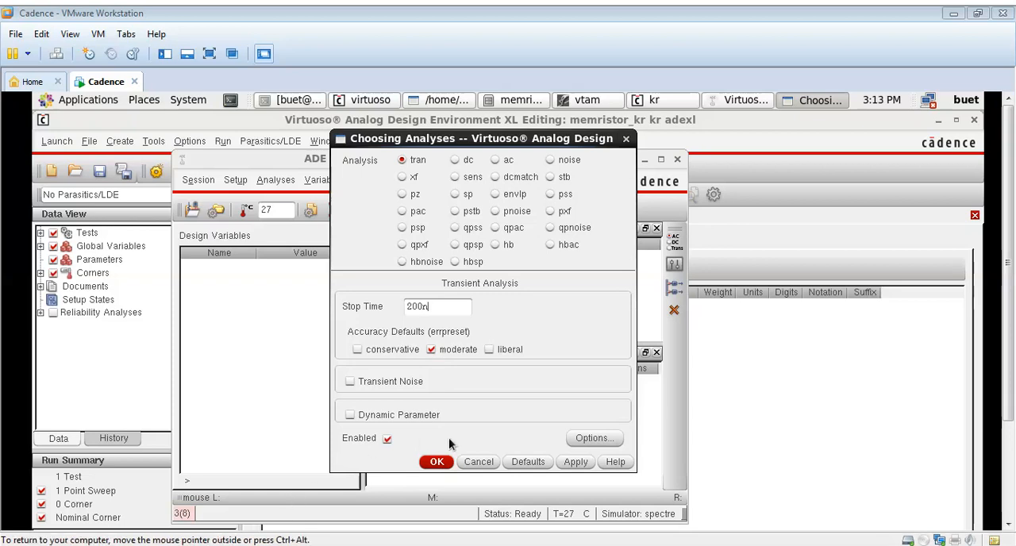
{"action": "left_click", "coordinate": [436, 461]}
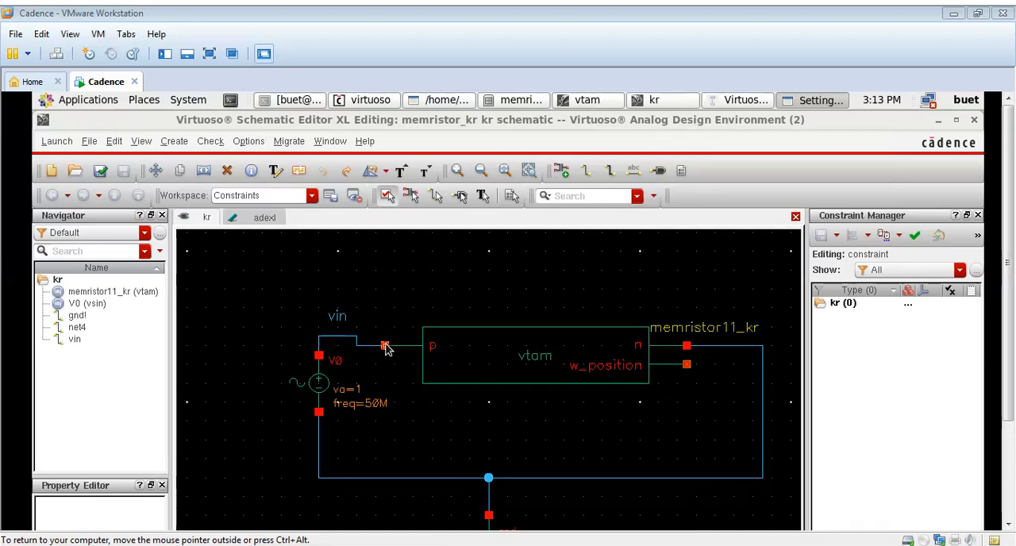
Pick the memristor11_kr p terminal on the schematic and apply it as a plotted output.
{"action": "left_click", "coordinate": [385, 346]}
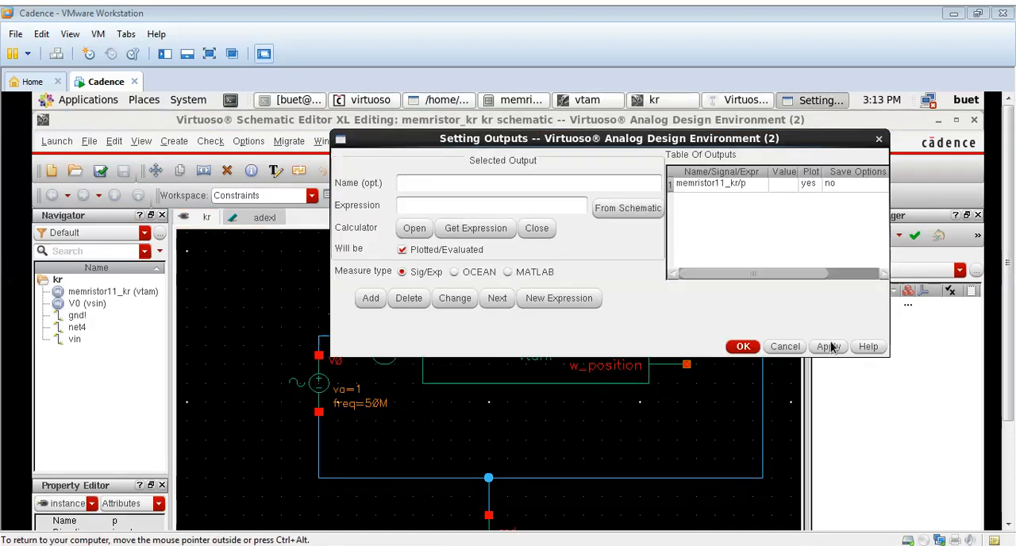
{"action": "left_click", "coordinate": [744, 347]}
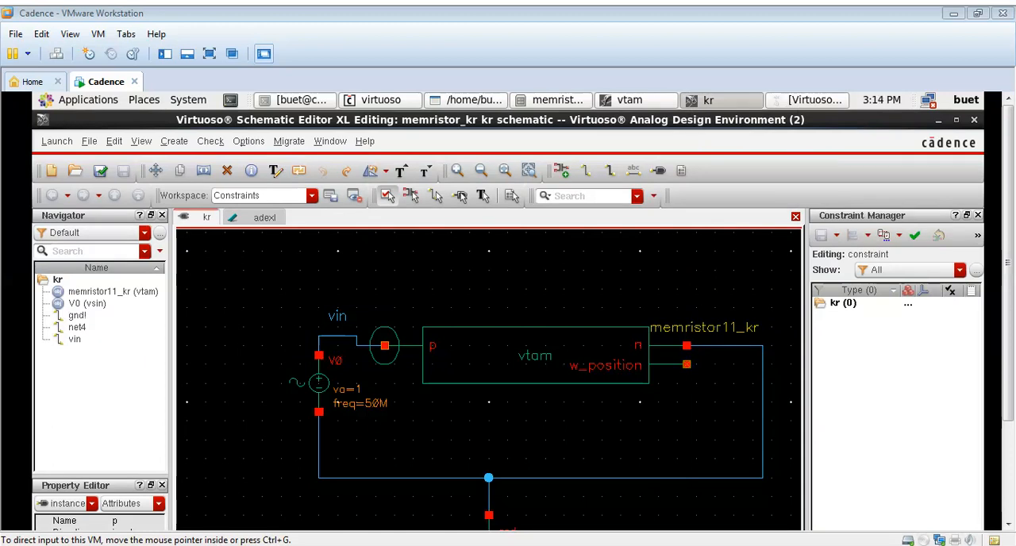
{"action": "mouse_move", "coordinate": [257, 502]}
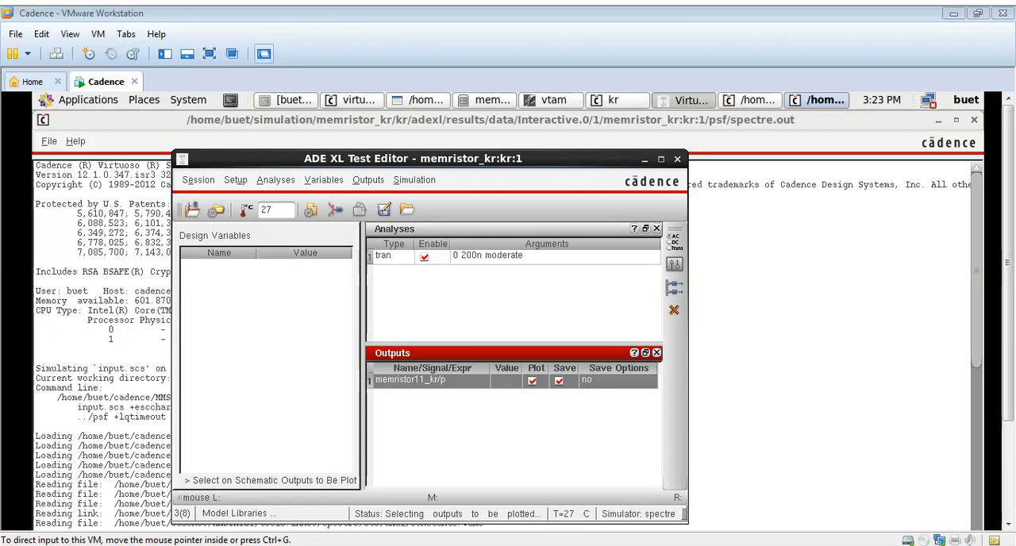
Dismiss the Setup menu and minimize the Test Editor to see the kr test results.
{"action": "left_click", "coordinate": [235, 180]}
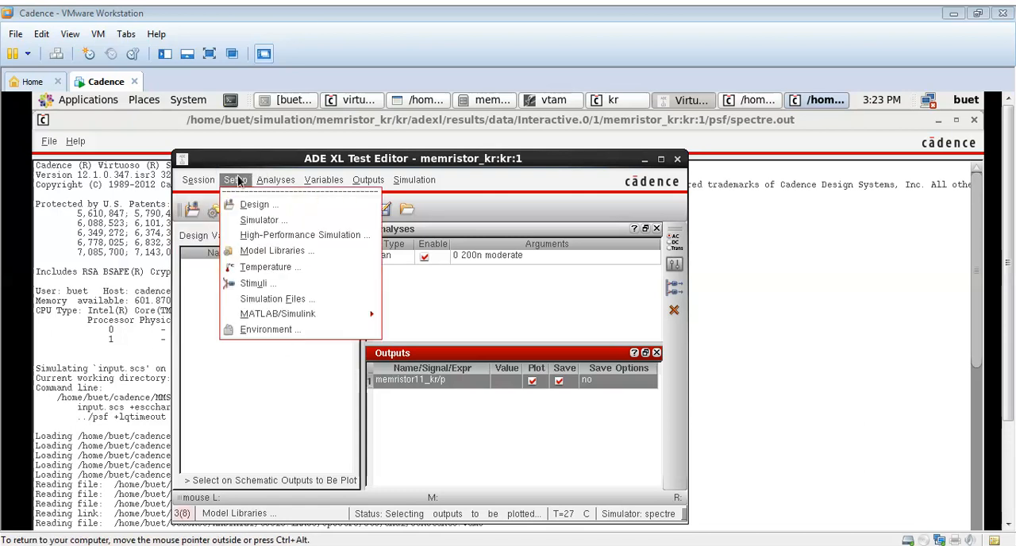
{"action": "left_click", "coordinate": [270, 330]}
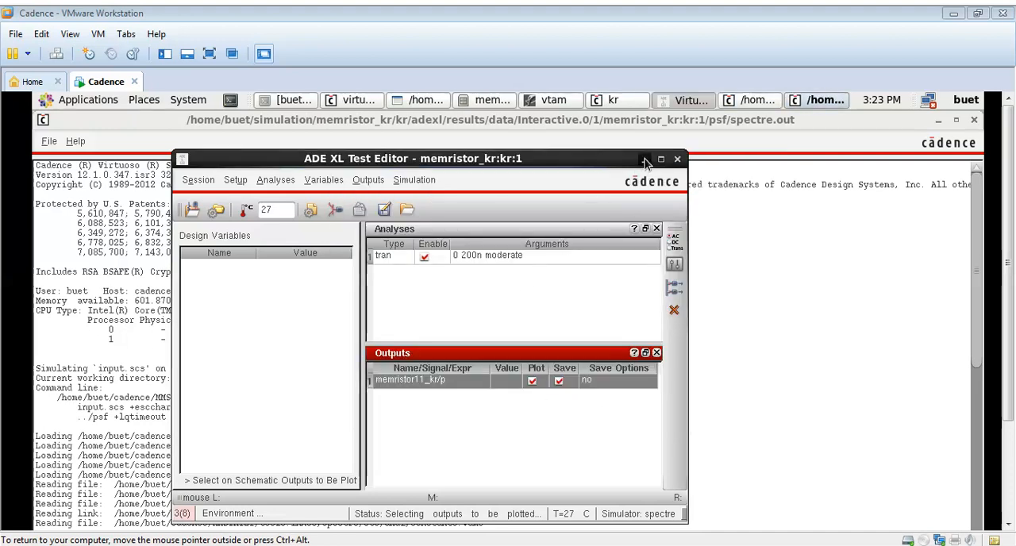
{"action": "left_click", "coordinate": [677, 158]}
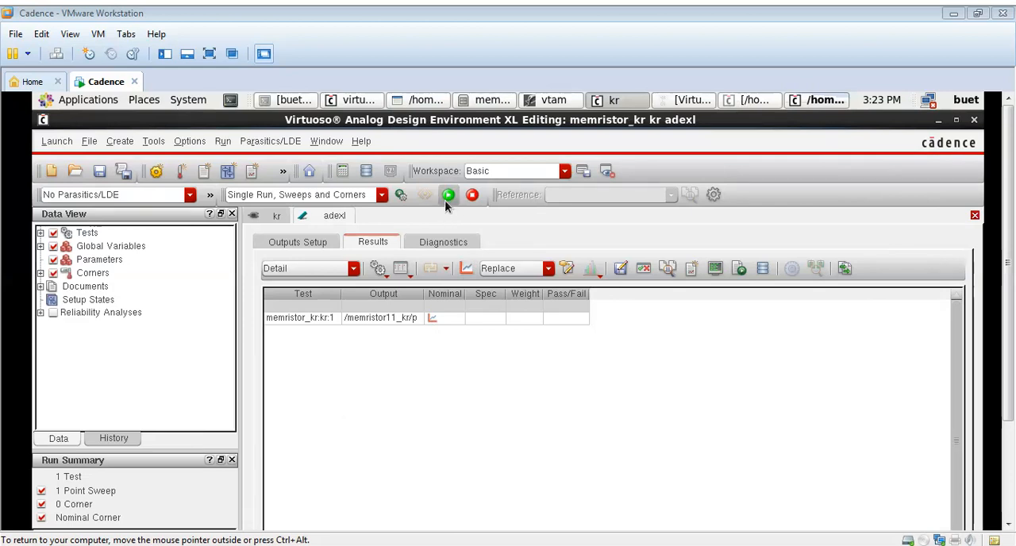
Start the memristor_kr:kr:1 test simulation run in ADE XL.
{"action": "left_click", "coordinate": [448, 194]}
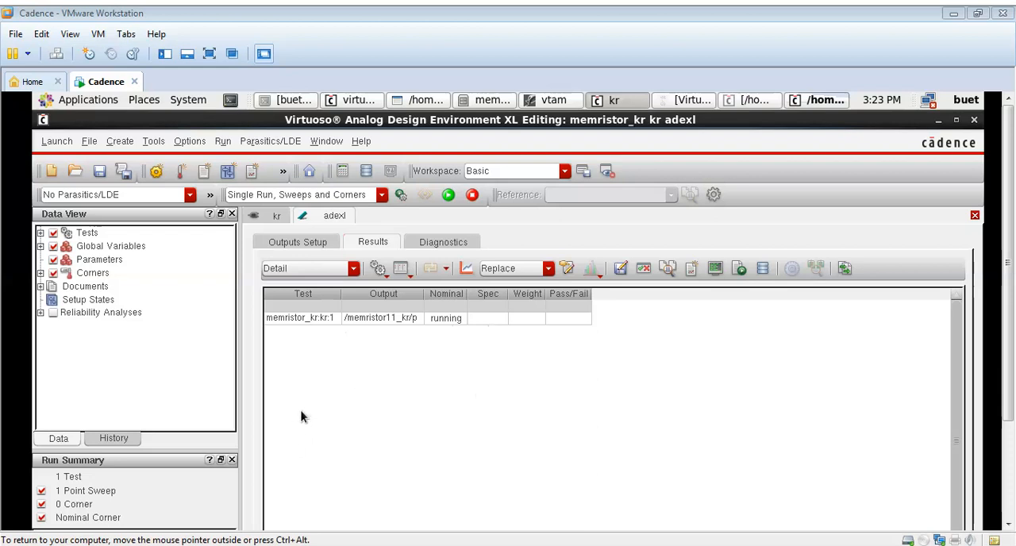
{"action": "mouse_move", "coordinate": [589, 505]}
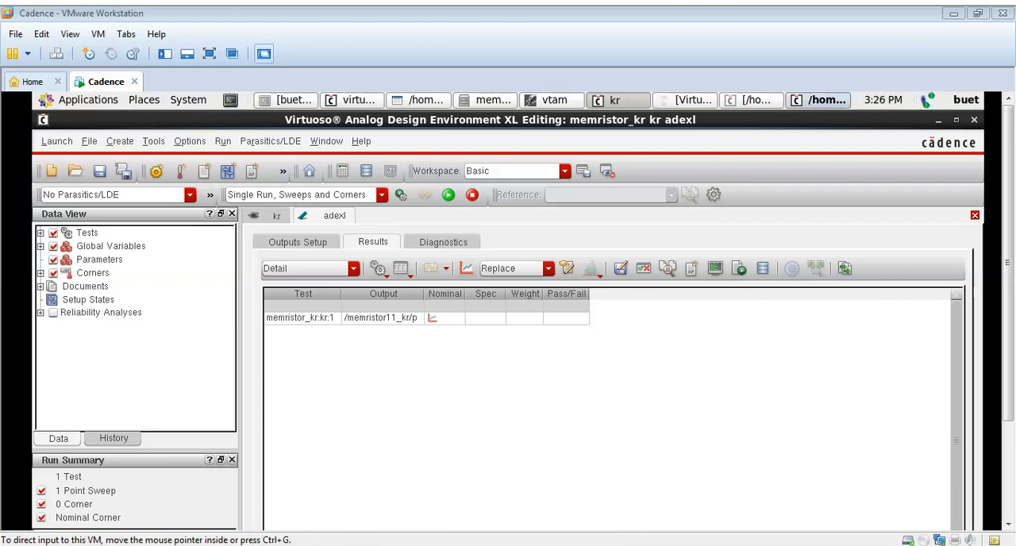
{"action": "mouse_move", "coordinate": [636, 124]}
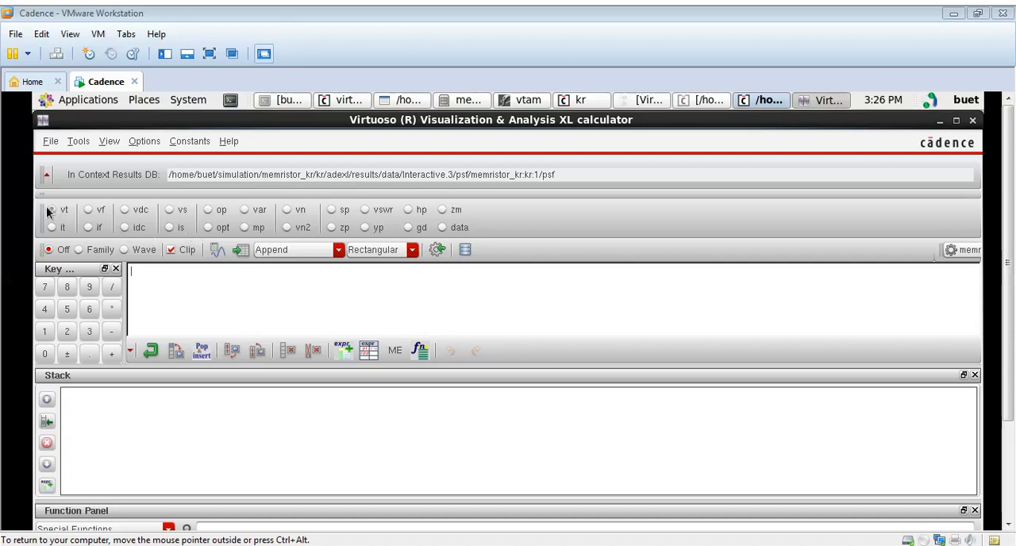
Choose transient node voltage (vt) as the calculator signal type.
{"action": "left_click", "coordinate": [51, 209]}
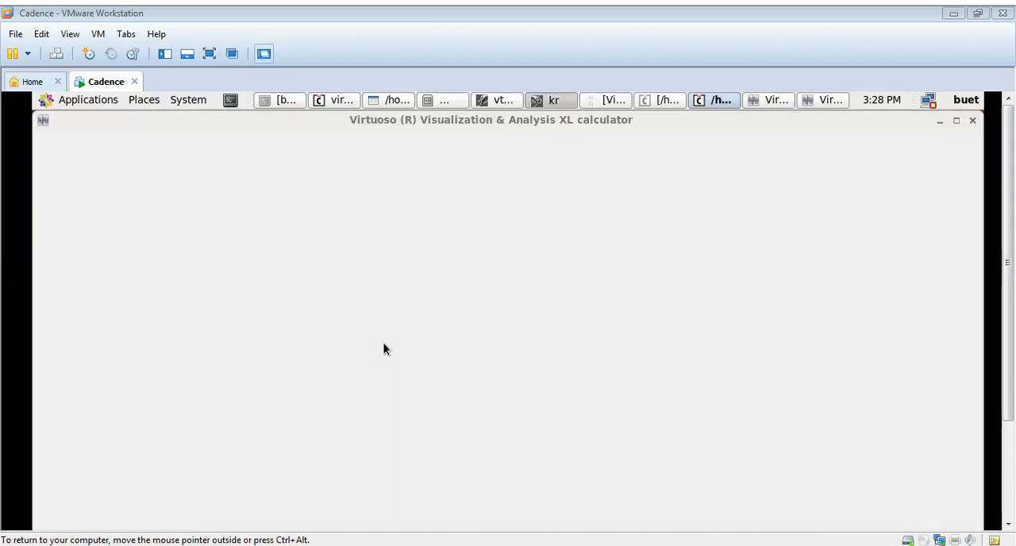
{"action": "mouse_move", "coordinate": [710, 150]}
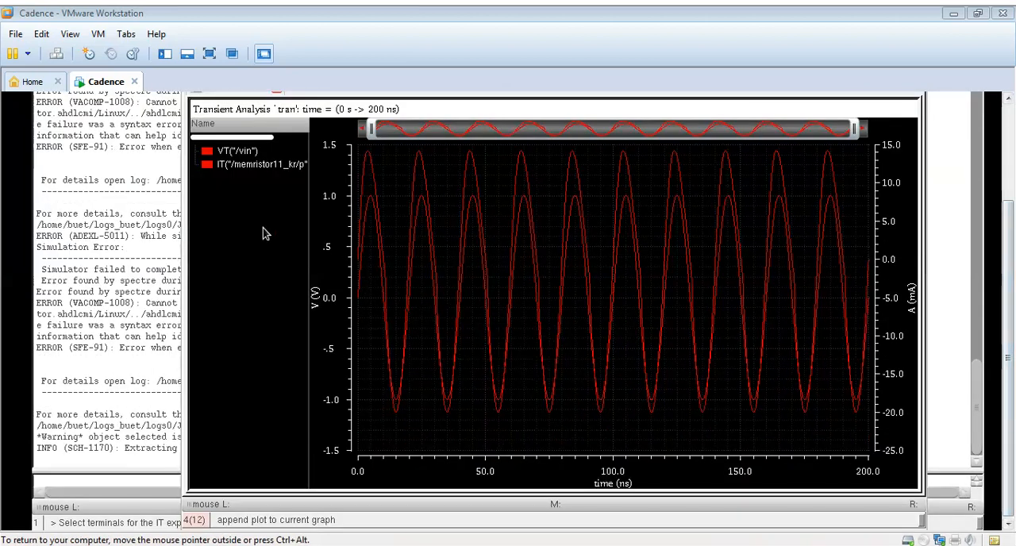
Recolour the IT(/memristor11_kr/p) current trace yellow.
{"action": "right_click", "coordinate": [262, 164]}
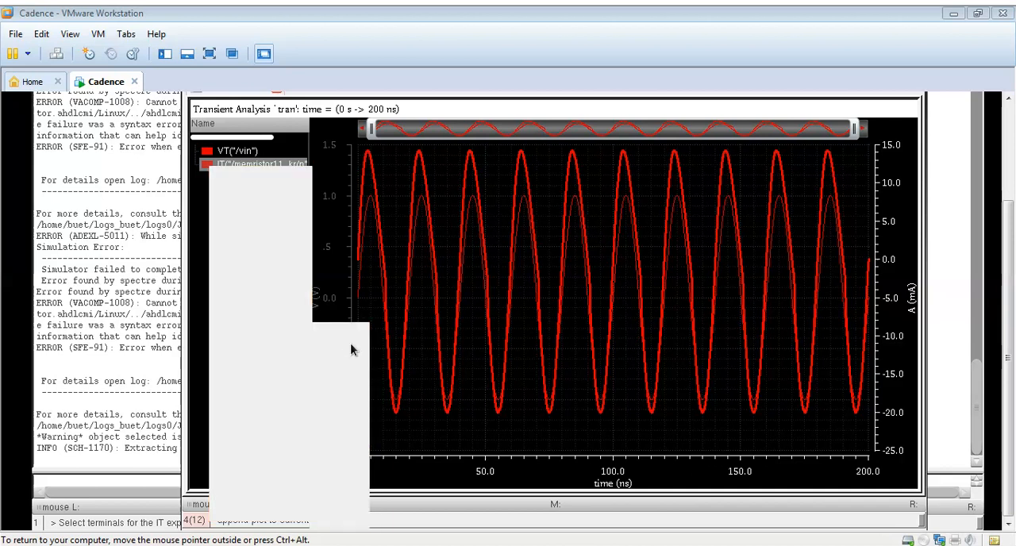
{"action": "right_click", "coordinate": [353, 349]}
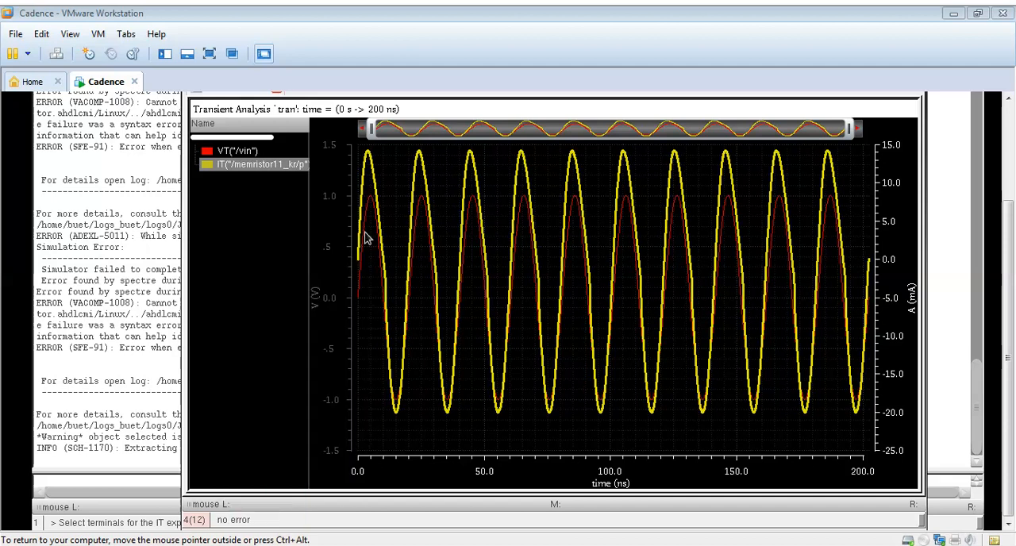
{"action": "mouse_move", "coordinate": [262, 242]}
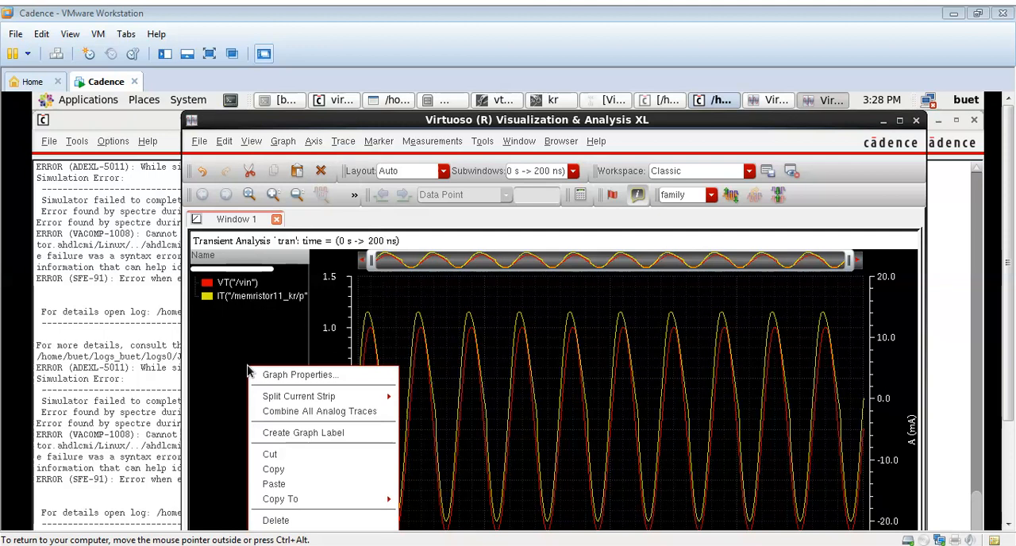
Plot the memristor current against VT("/vin") in a new subwindow.
{"action": "left_click", "coordinate": [240, 405]}
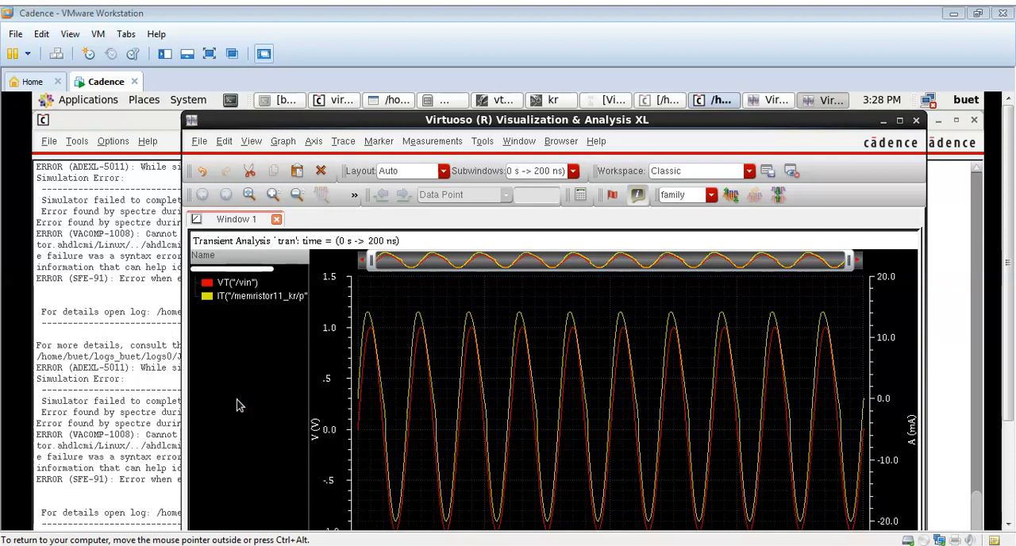
{"action": "mouse_move", "coordinate": [241, 405]}
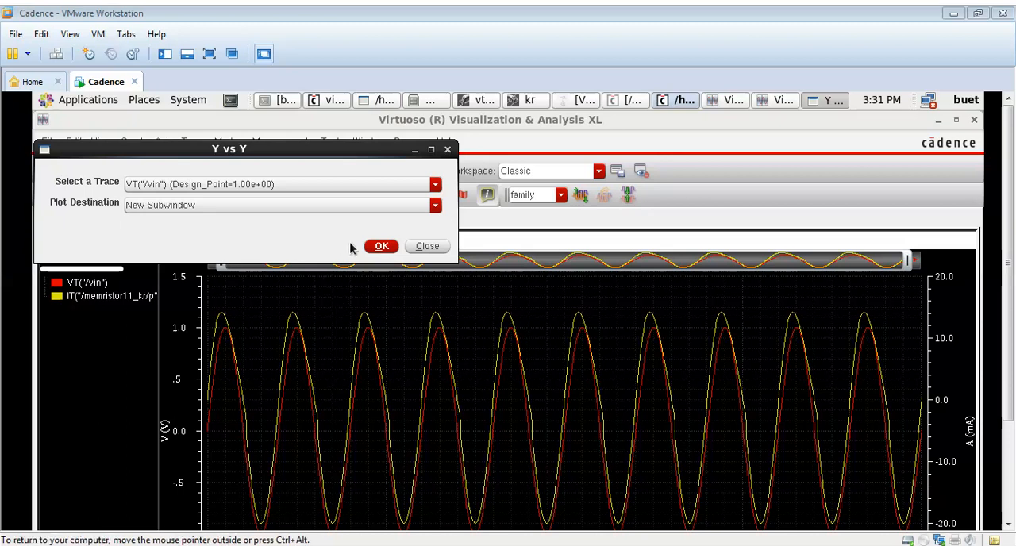
{"action": "left_click", "coordinate": [381, 246]}
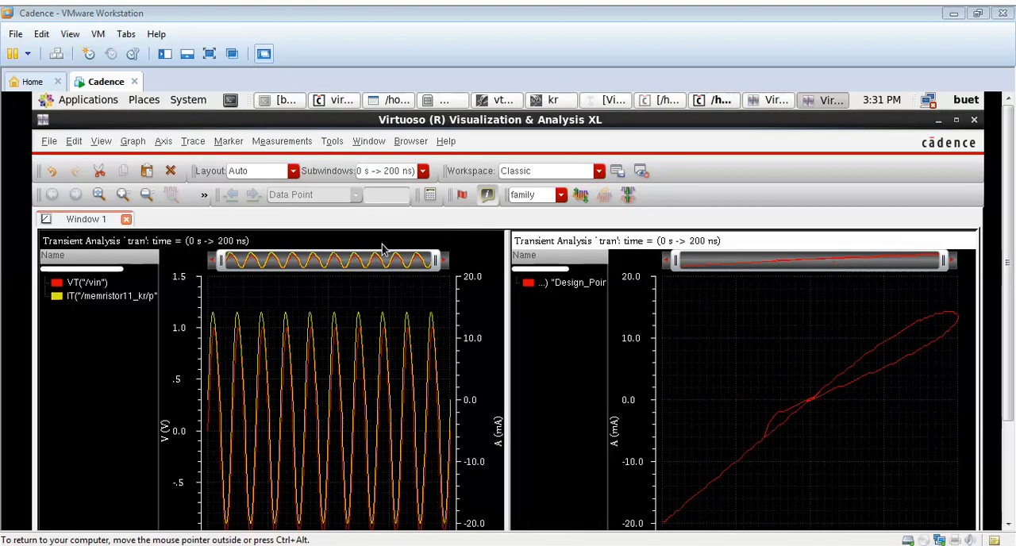